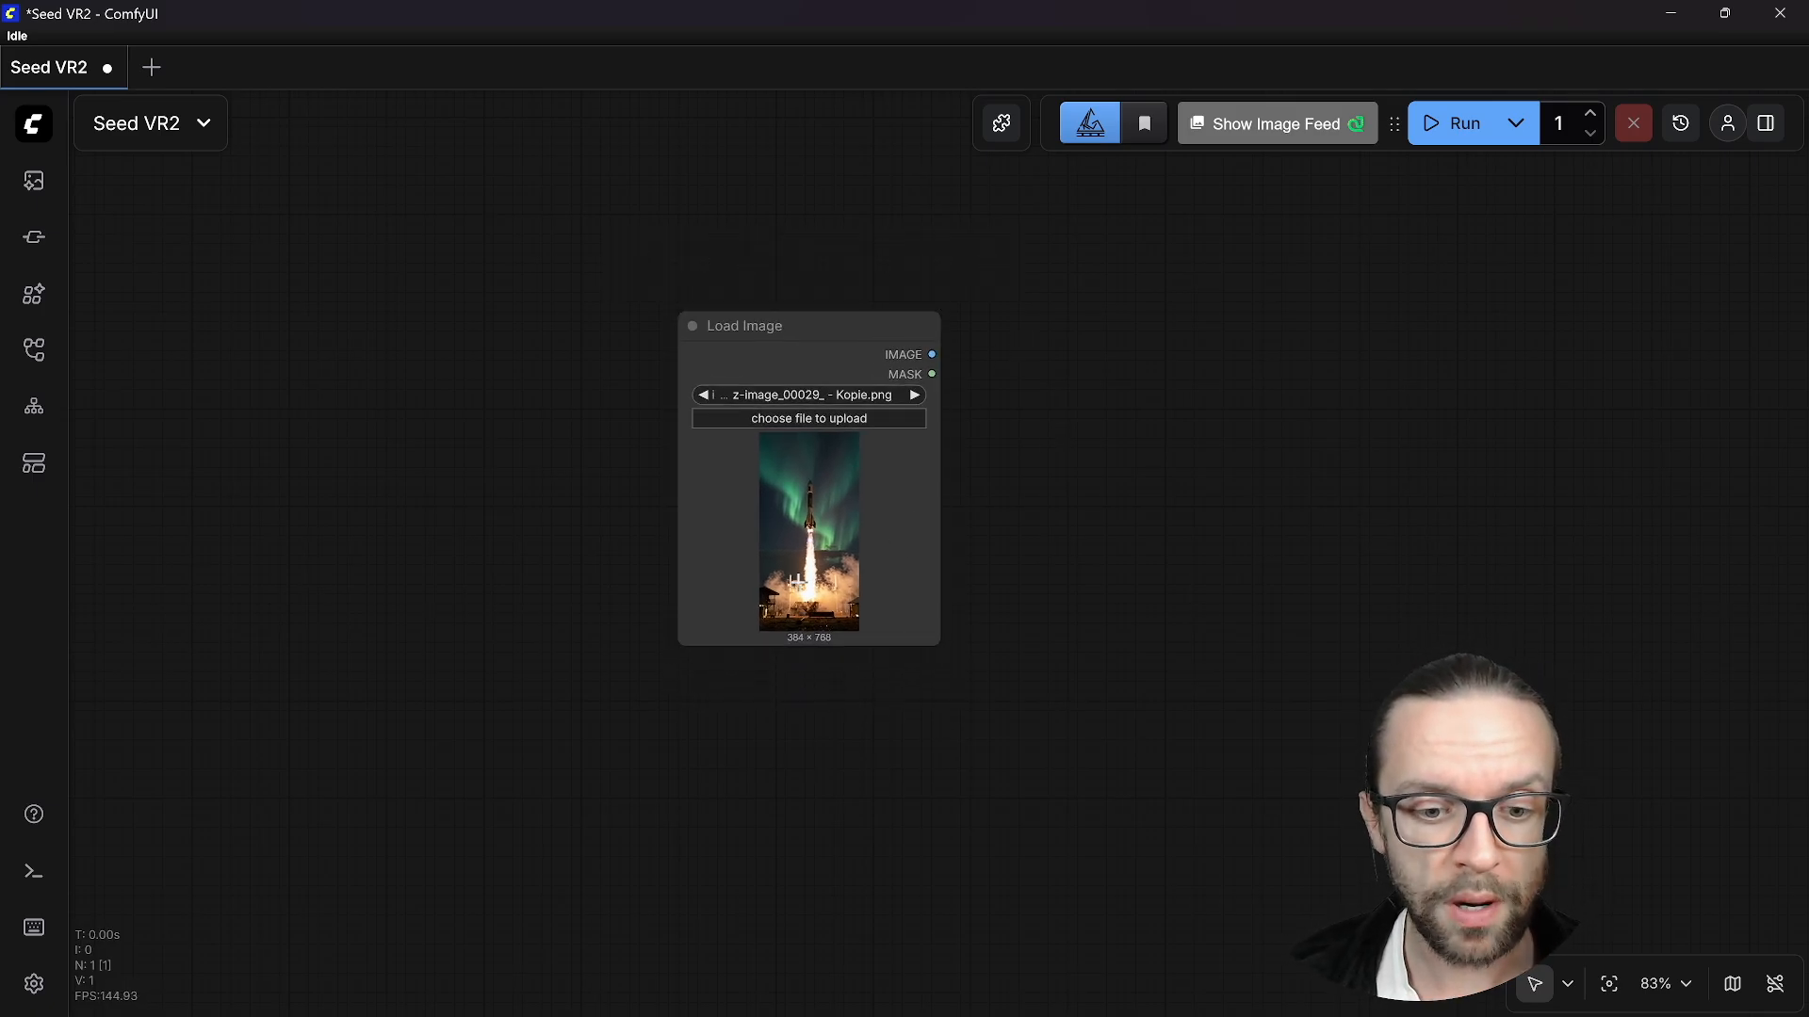
# Search 'seed vr2' and add the SeedVR2 DiT loader, VAE loader and Video Upscaler nodes.
pyautogui.scroll(3)
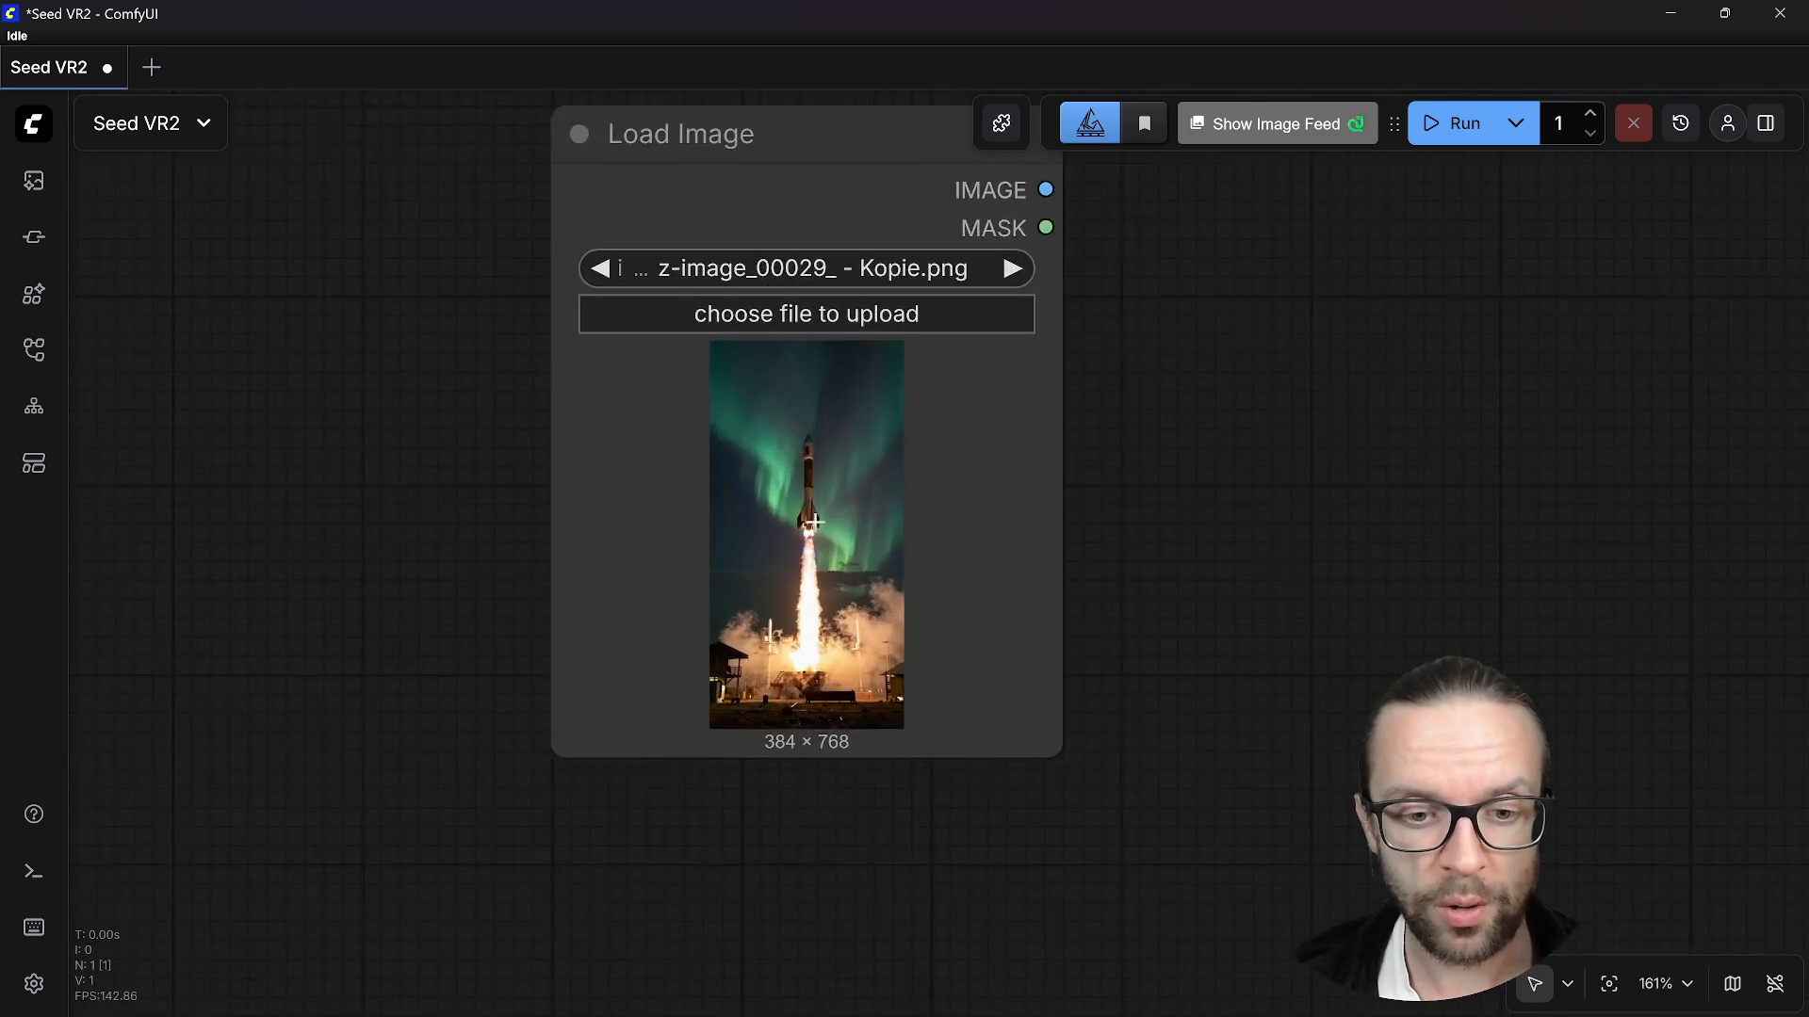
pyautogui.scroll(3)
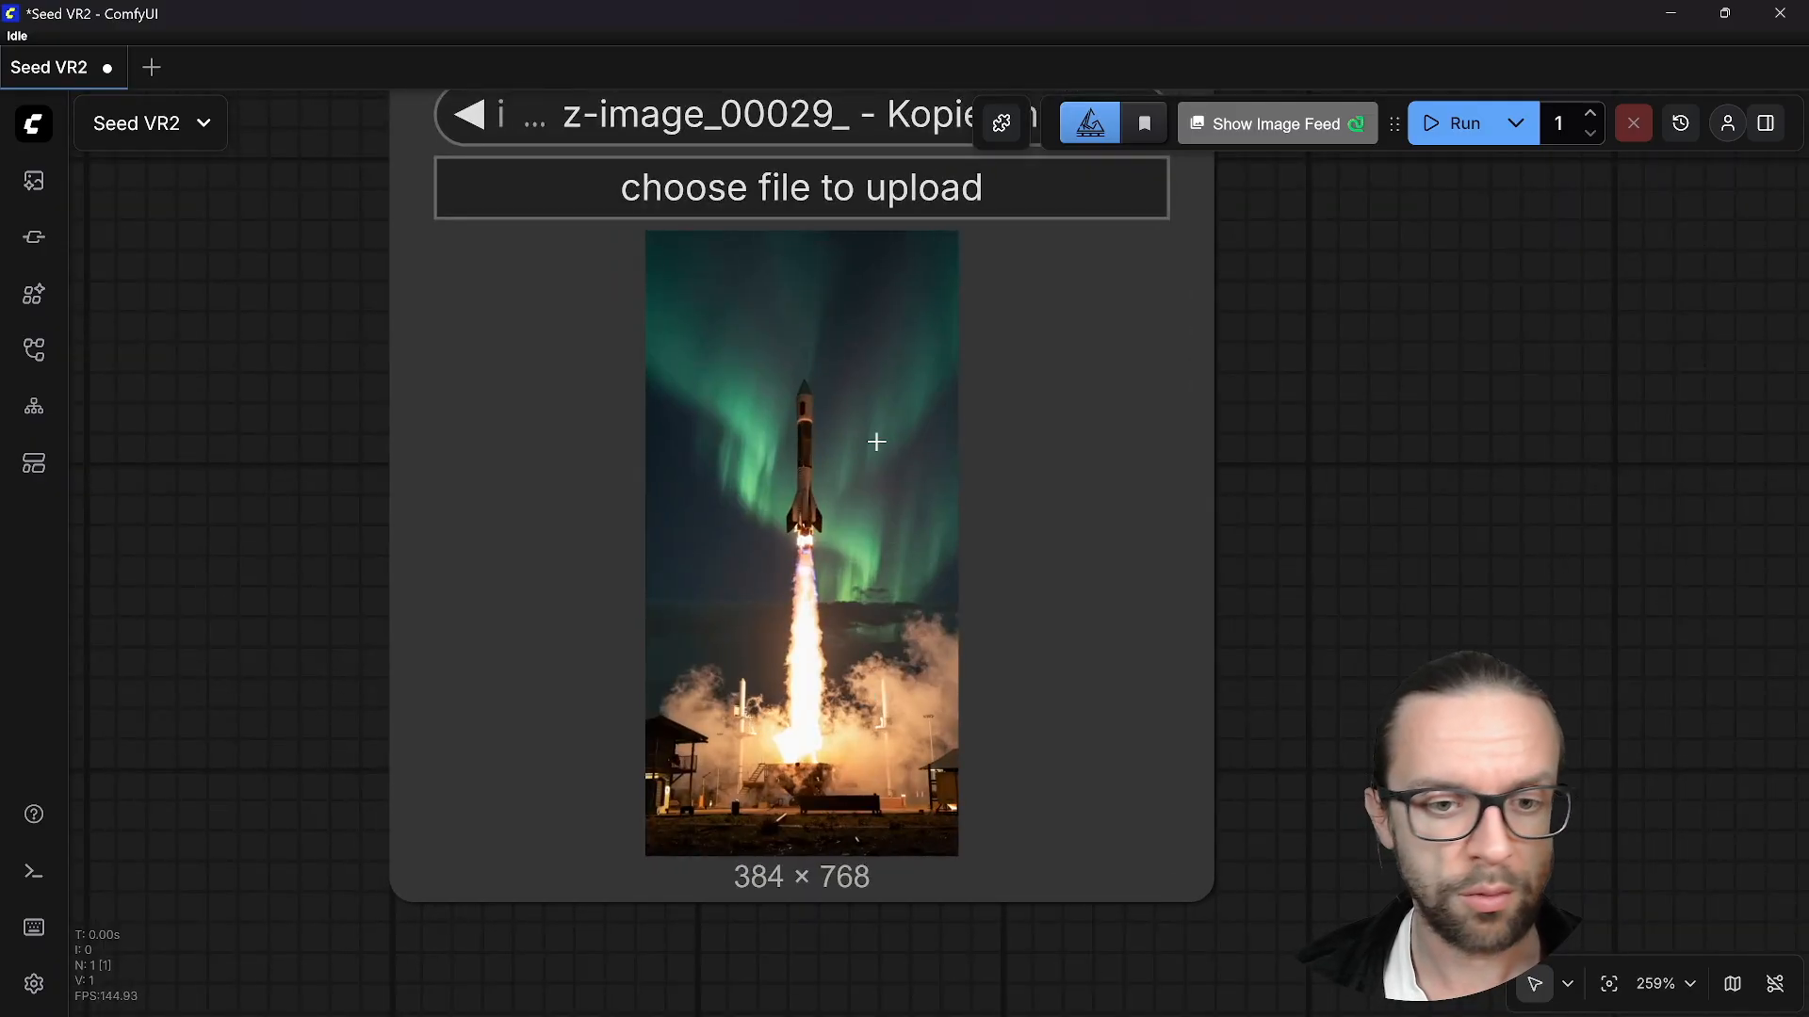
pyautogui.moveTo(679, 631)
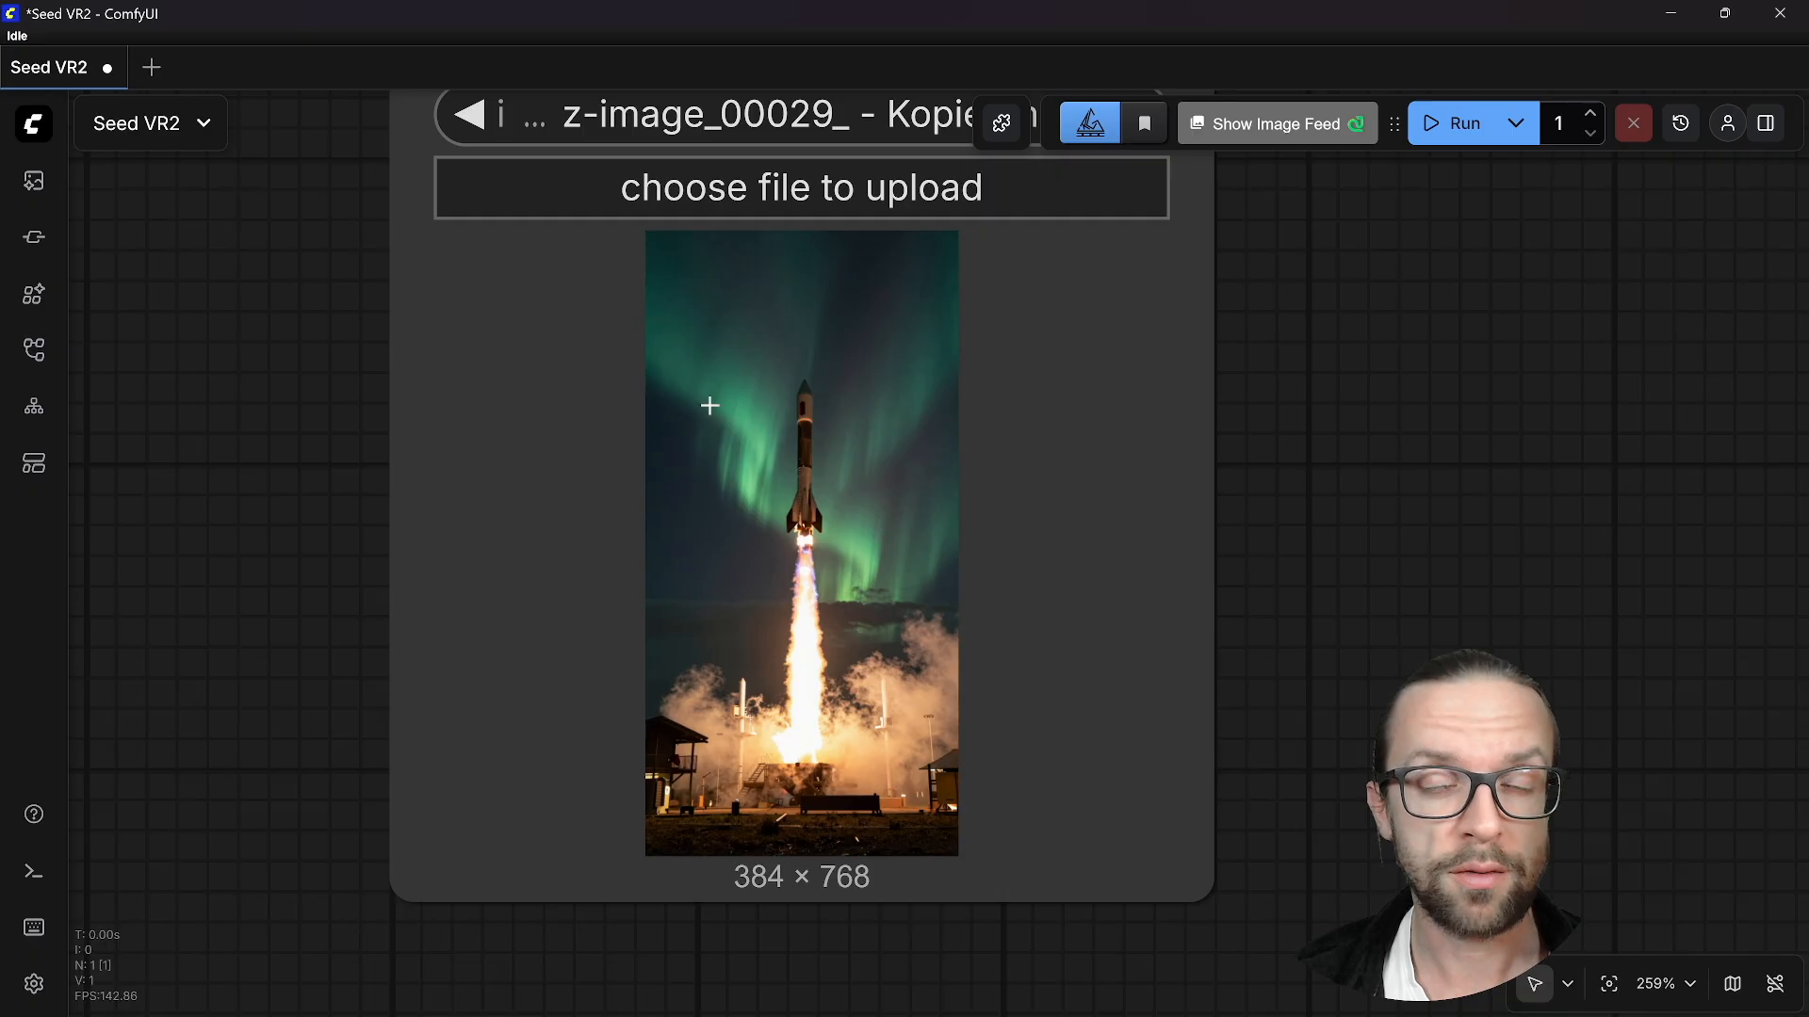
pyautogui.moveTo(854, 896)
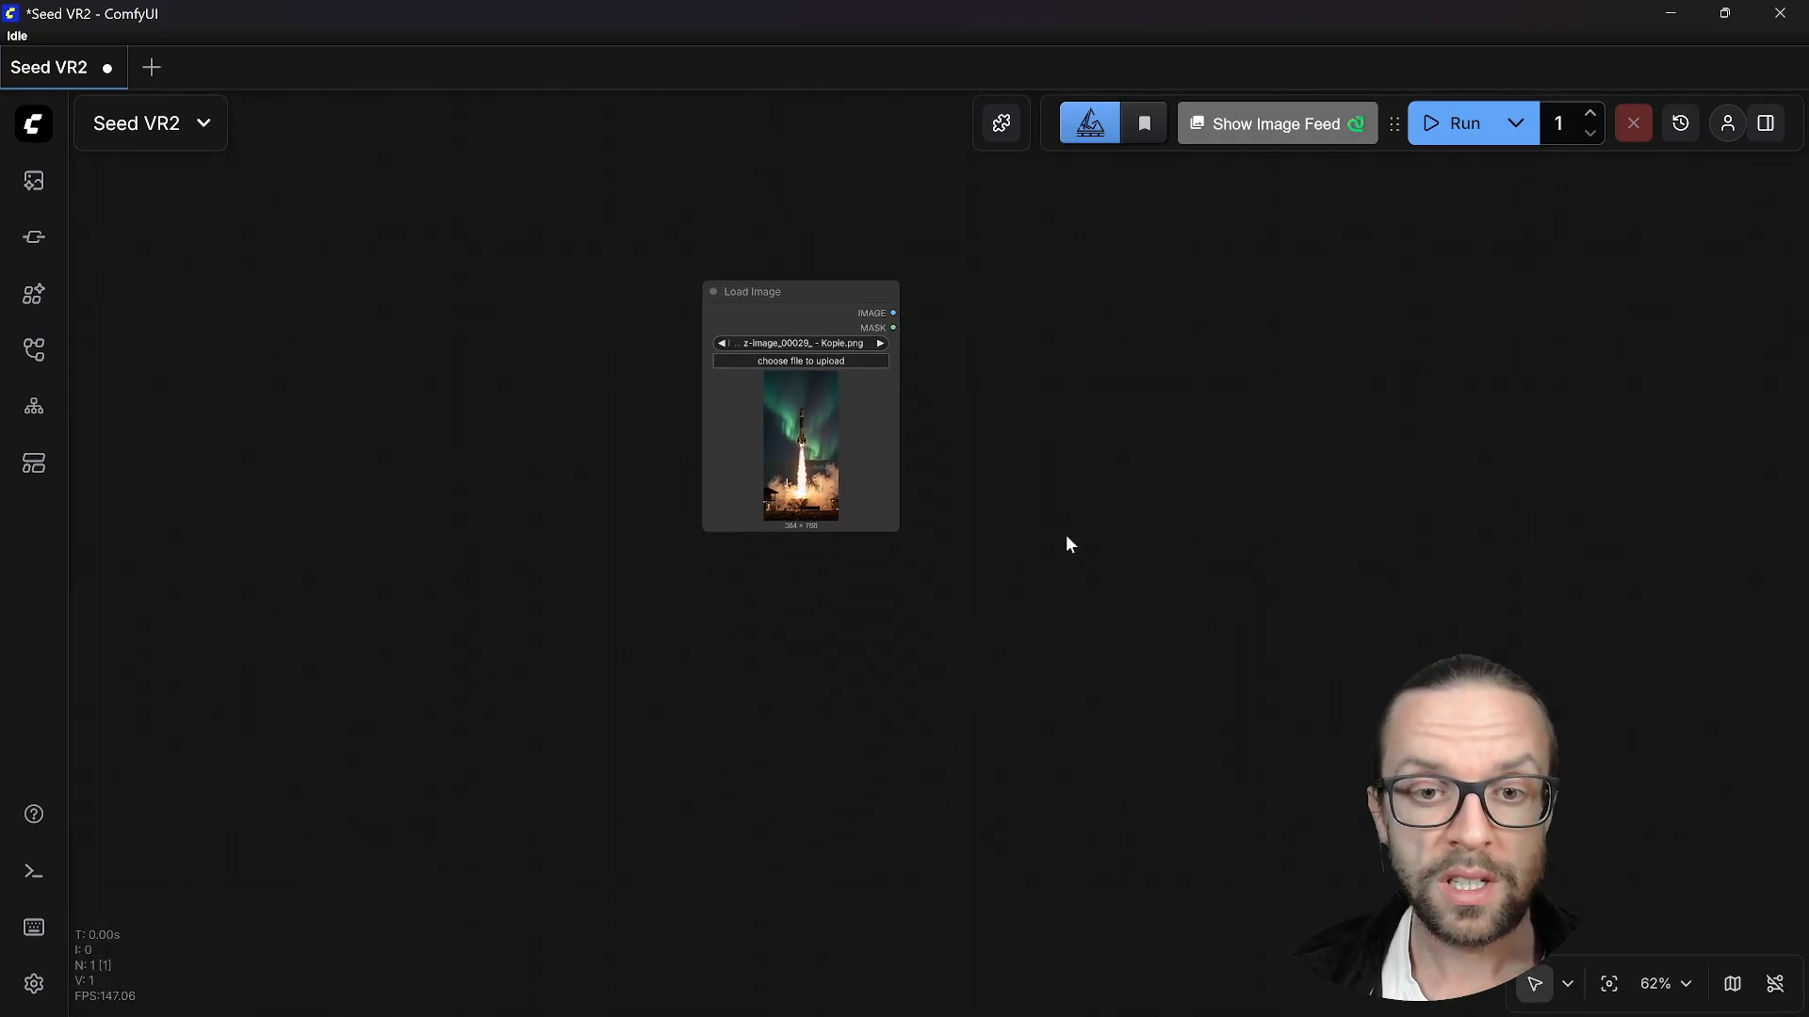
pyautogui.write('seed')
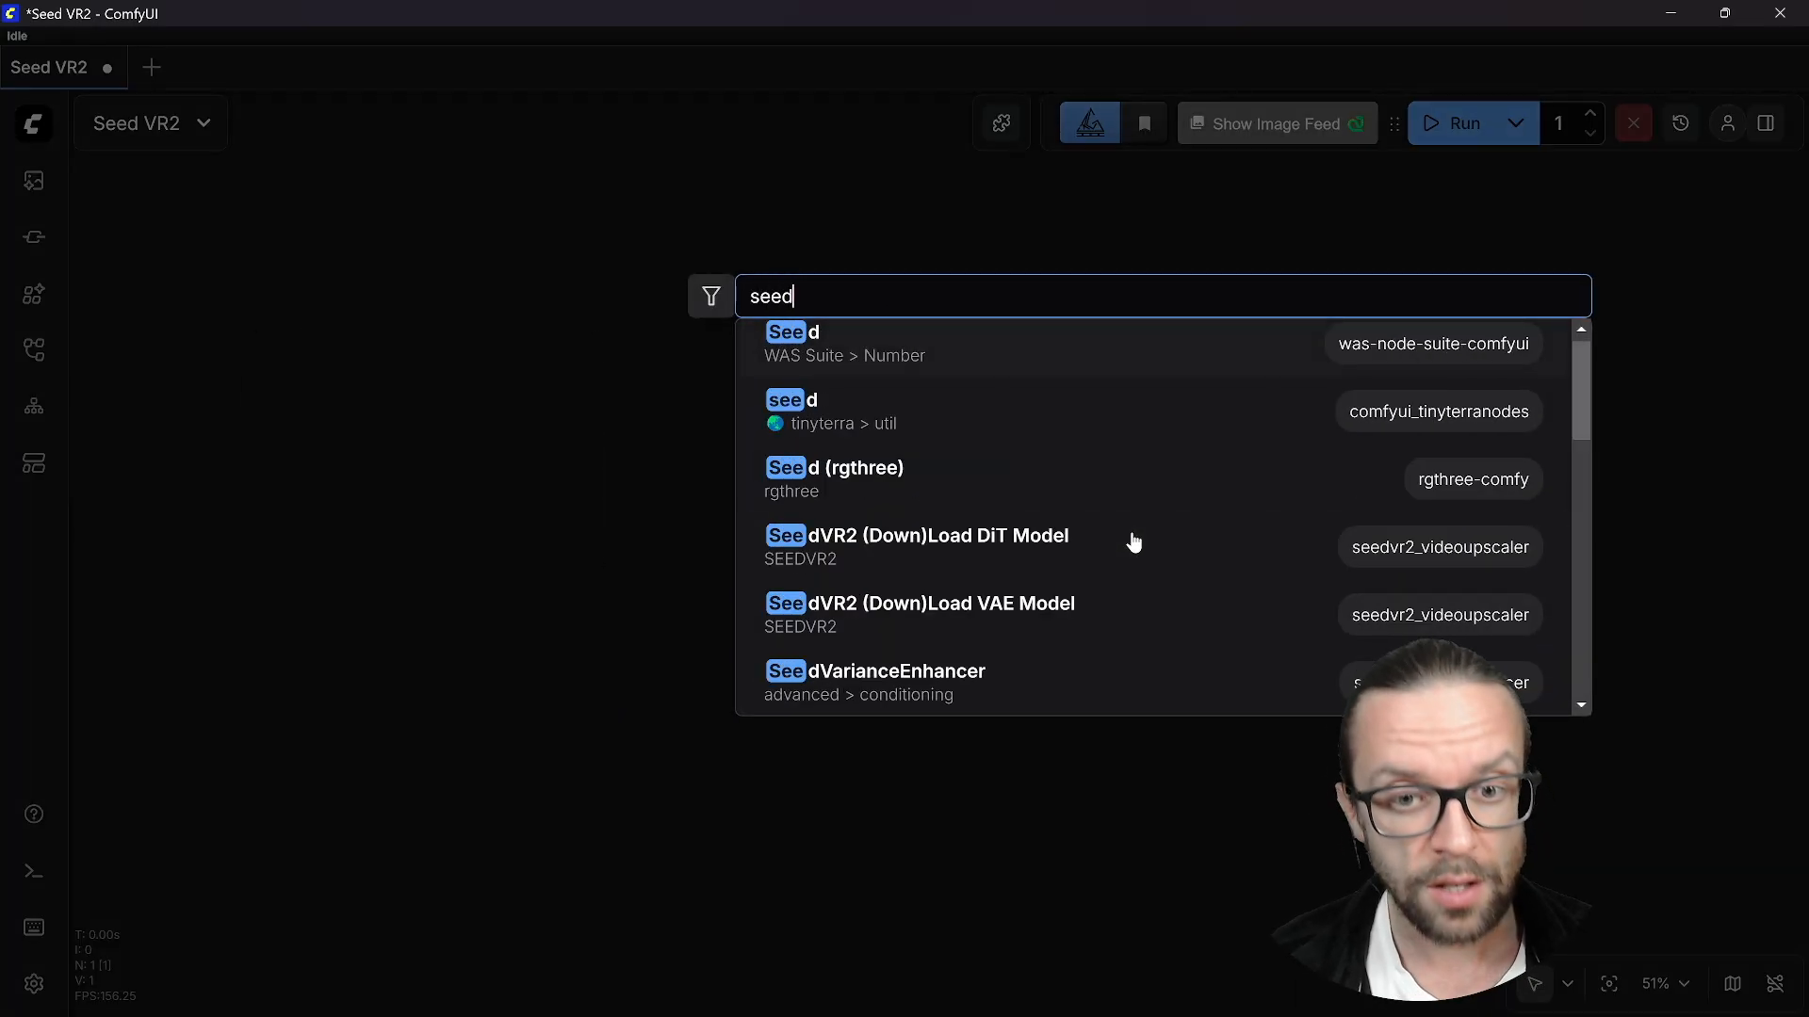
pyautogui.write('vr2')
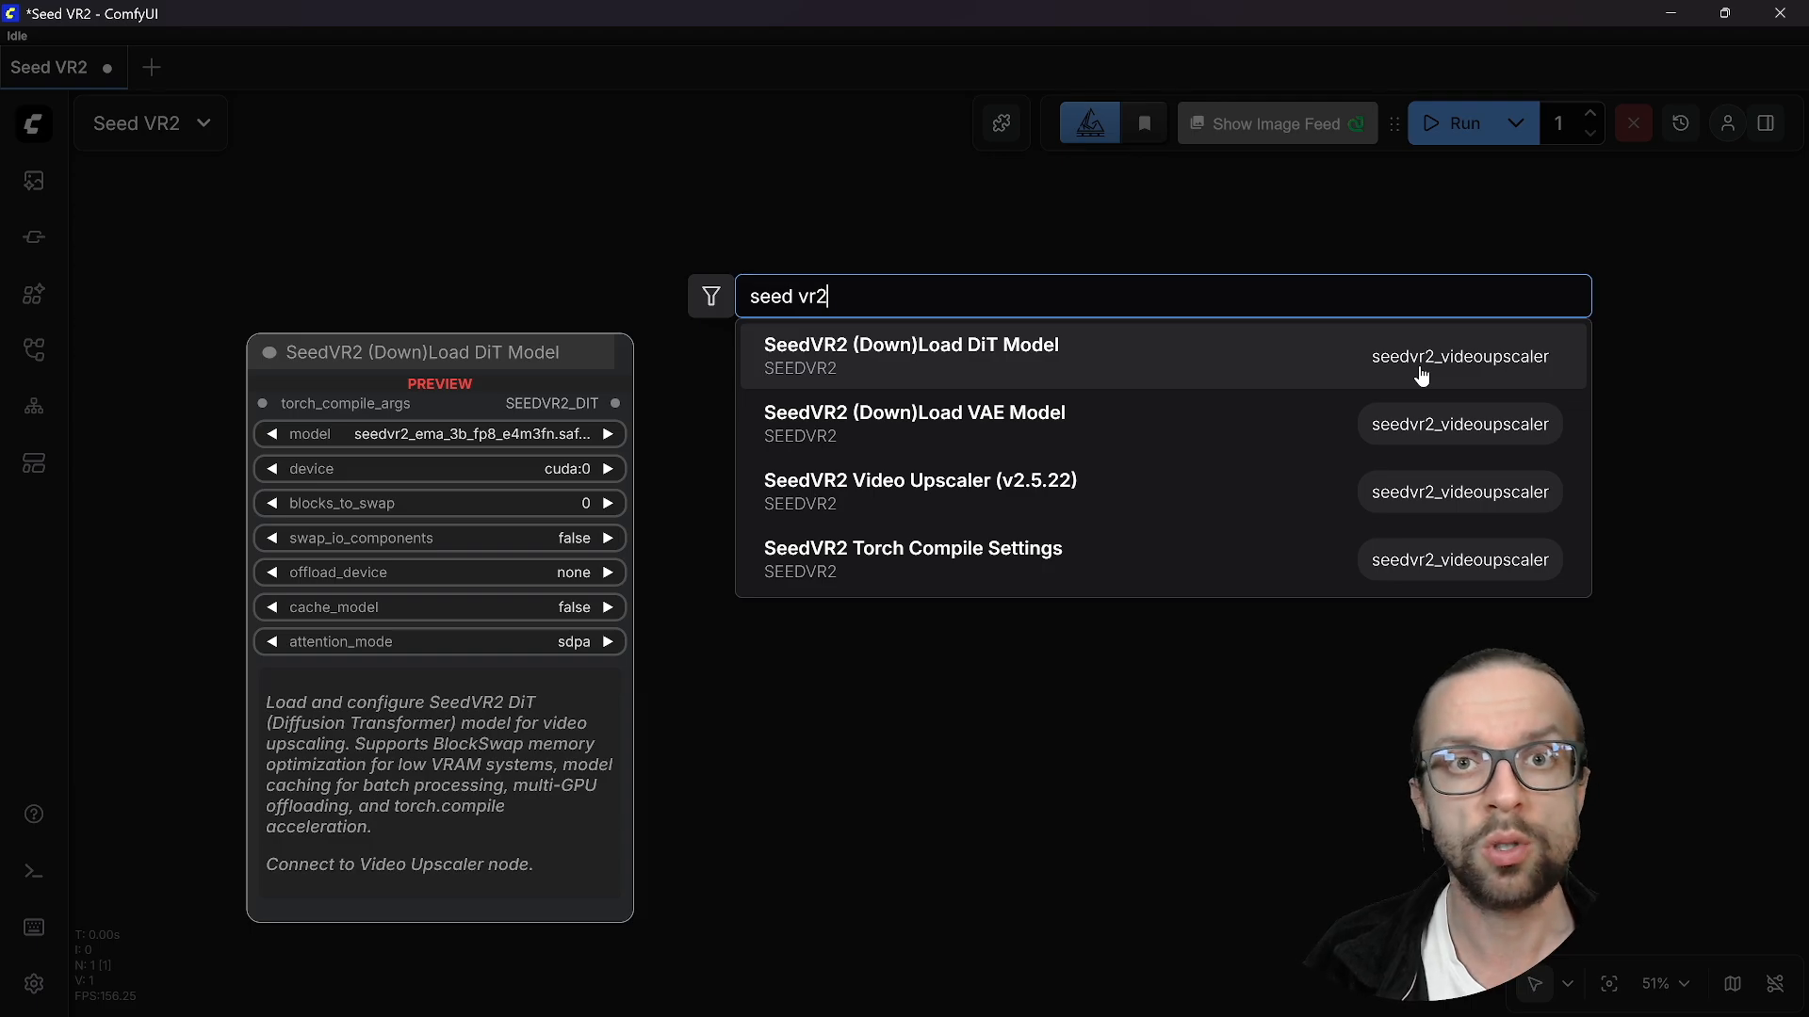
pyautogui.moveTo(1067, 364)
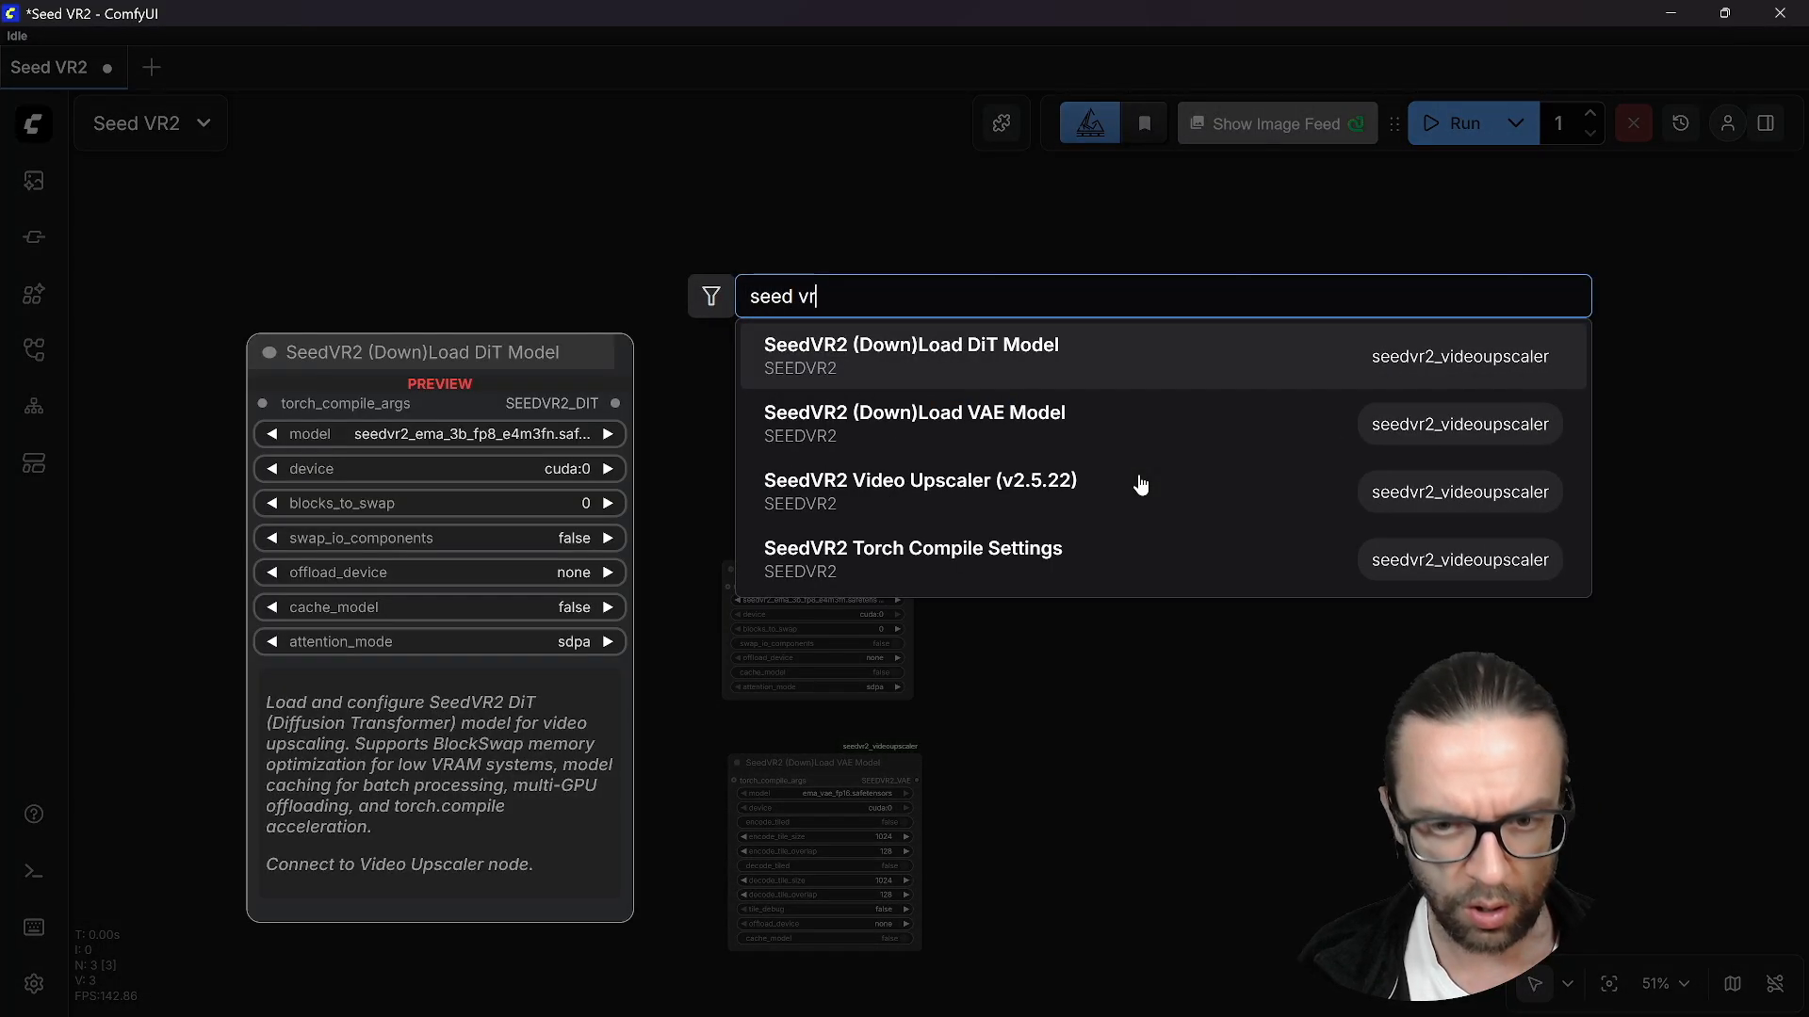
pyautogui.click(920, 479)
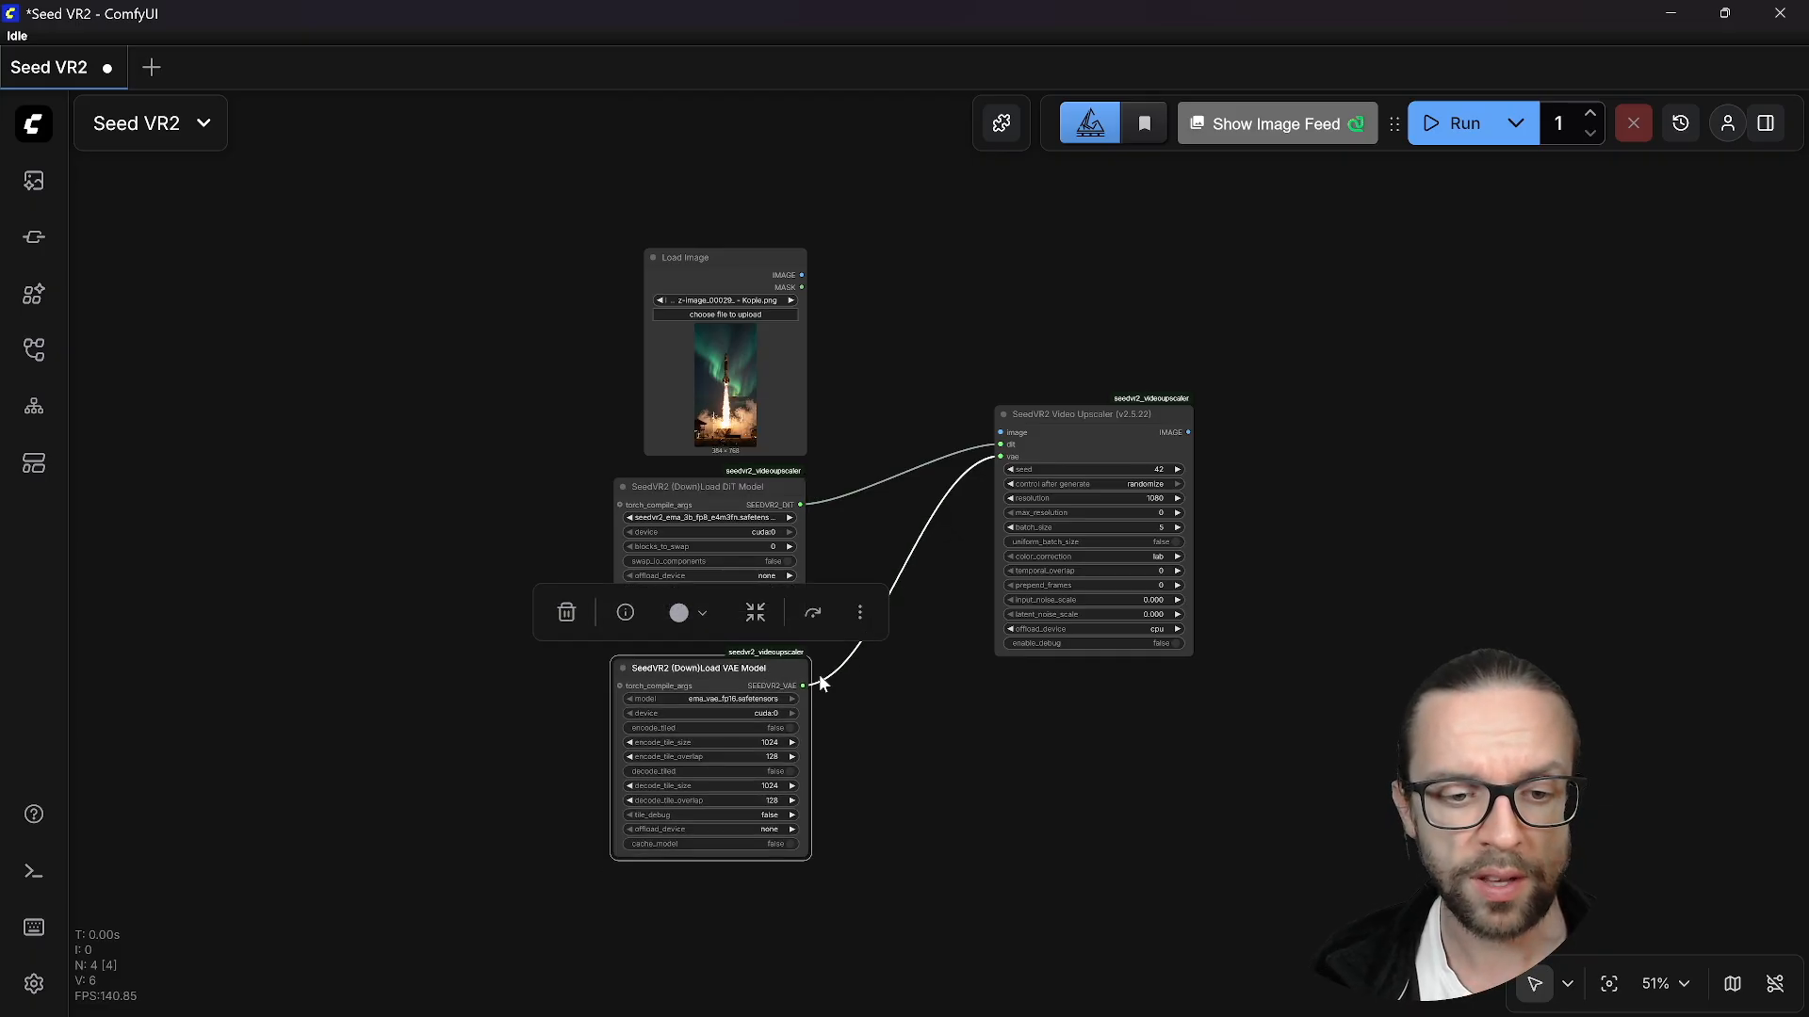
pyautogui.moveTo(1021, 836)
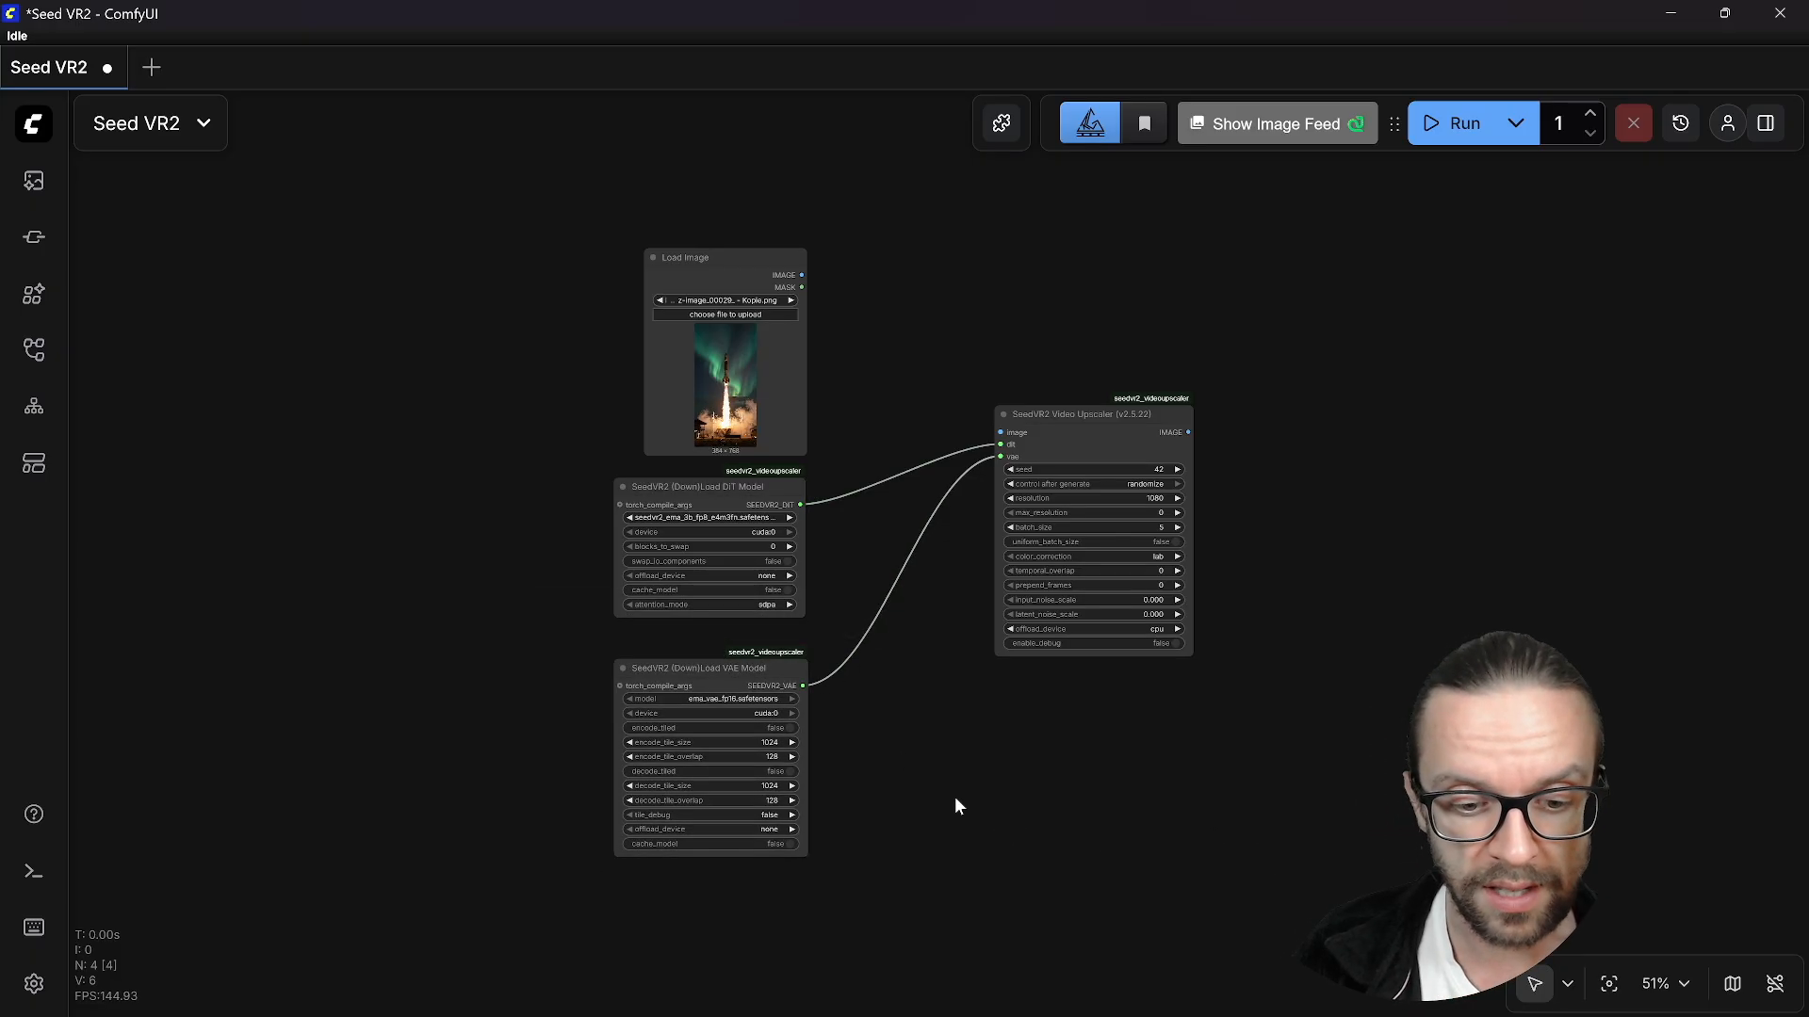
pyautogui.moveTo(879, 713)
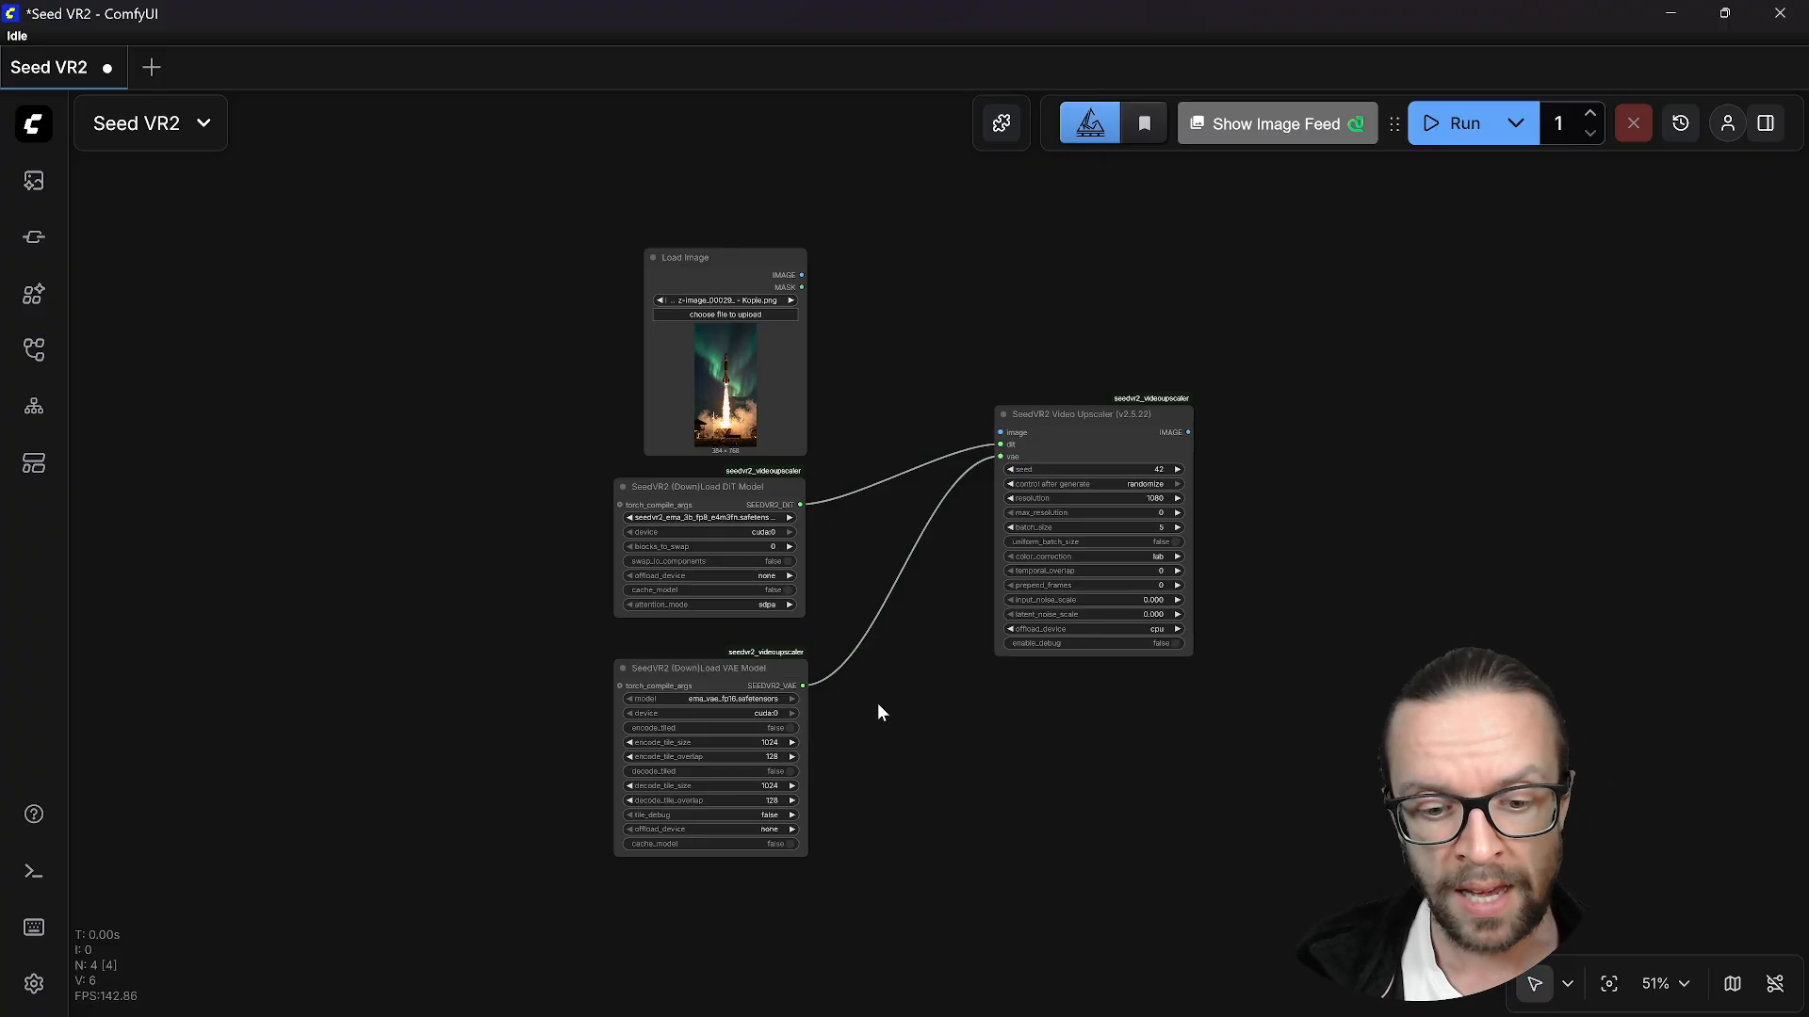
pyautogui.moveTo(983, 528)
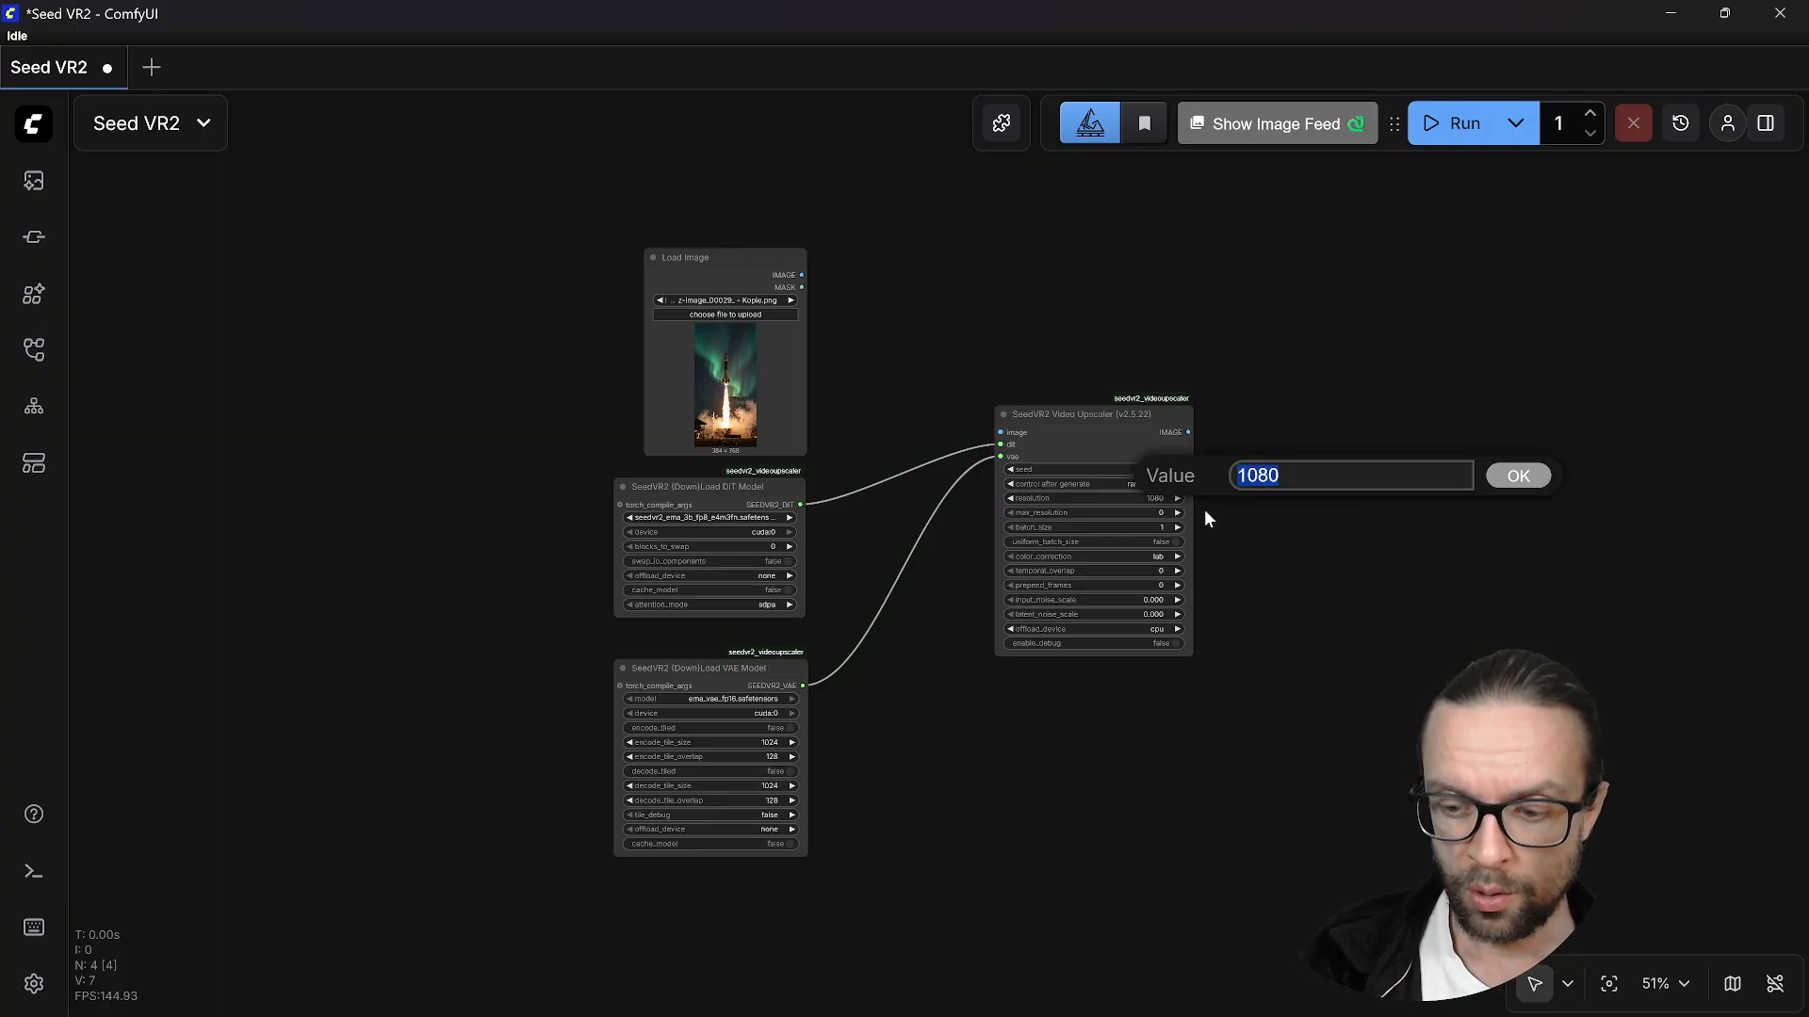
# Enter 2048 as the Video Upscaler's resolution value.
pyautogui.write('2048')
pyautogui.write('compare imag')
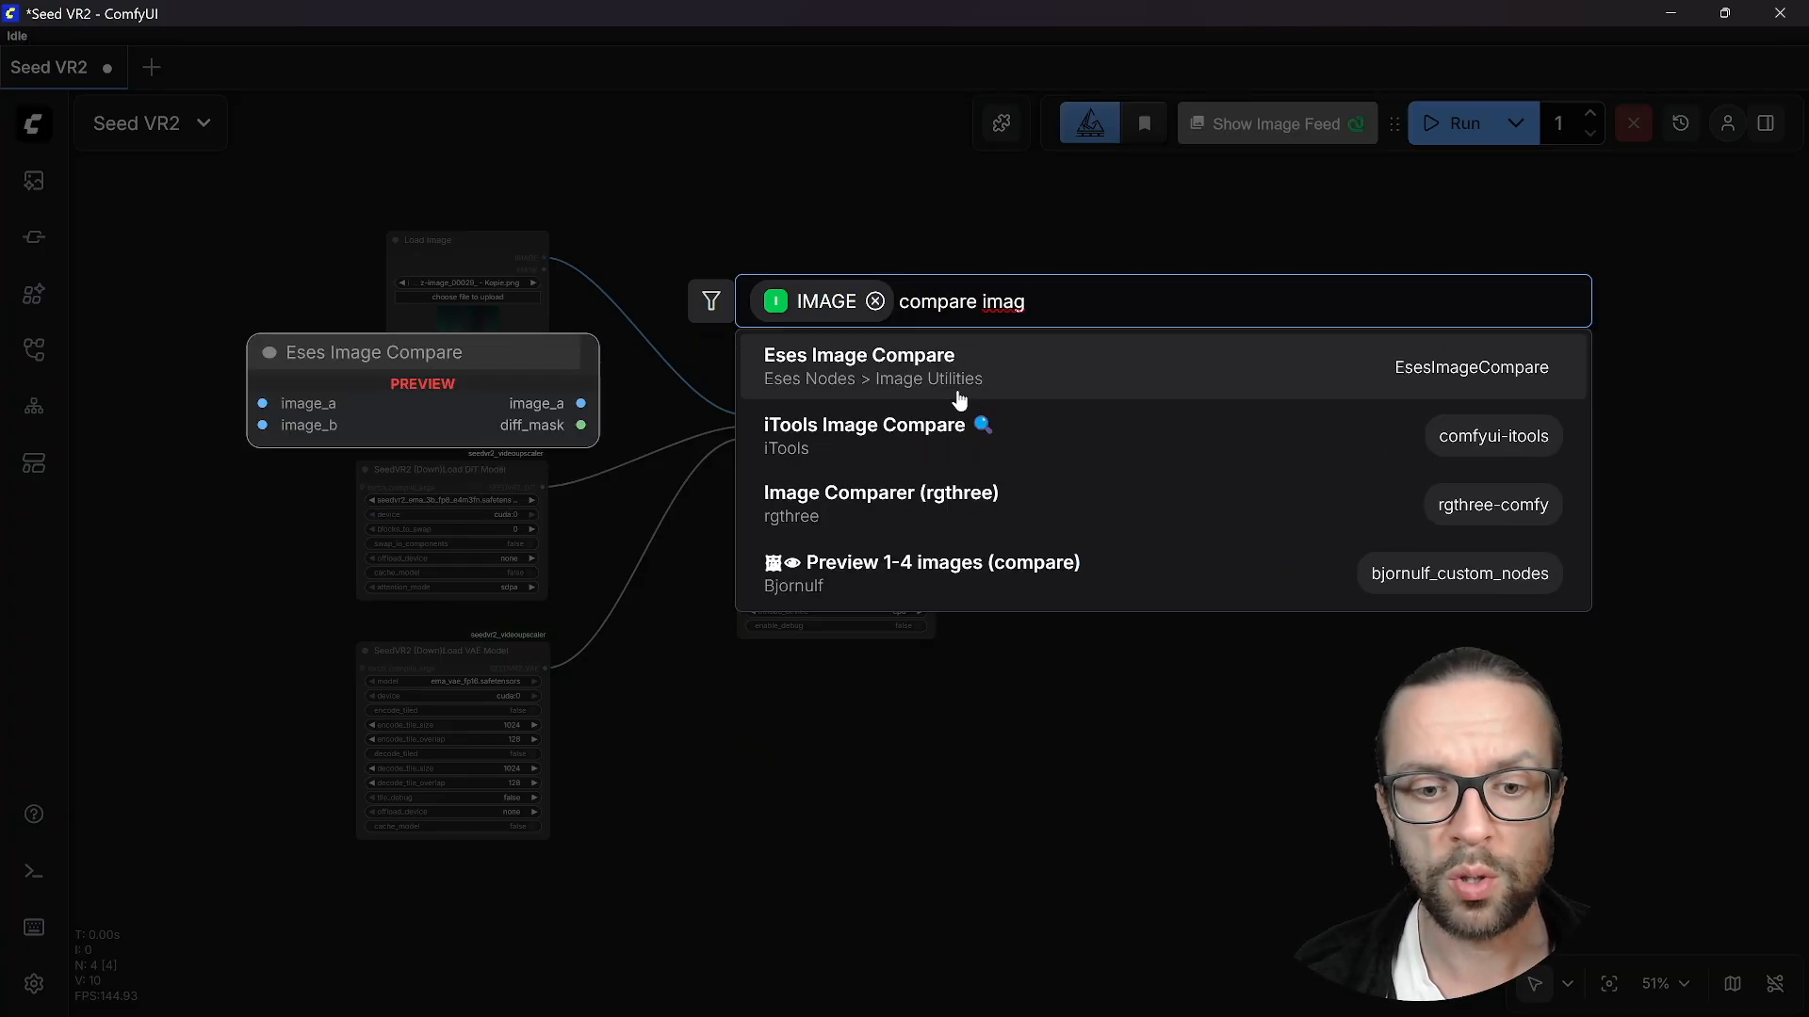
# Add an rgthree Image Comparer for original and upscaled images, then run the workflow.
pyautogui.click(880, 504)
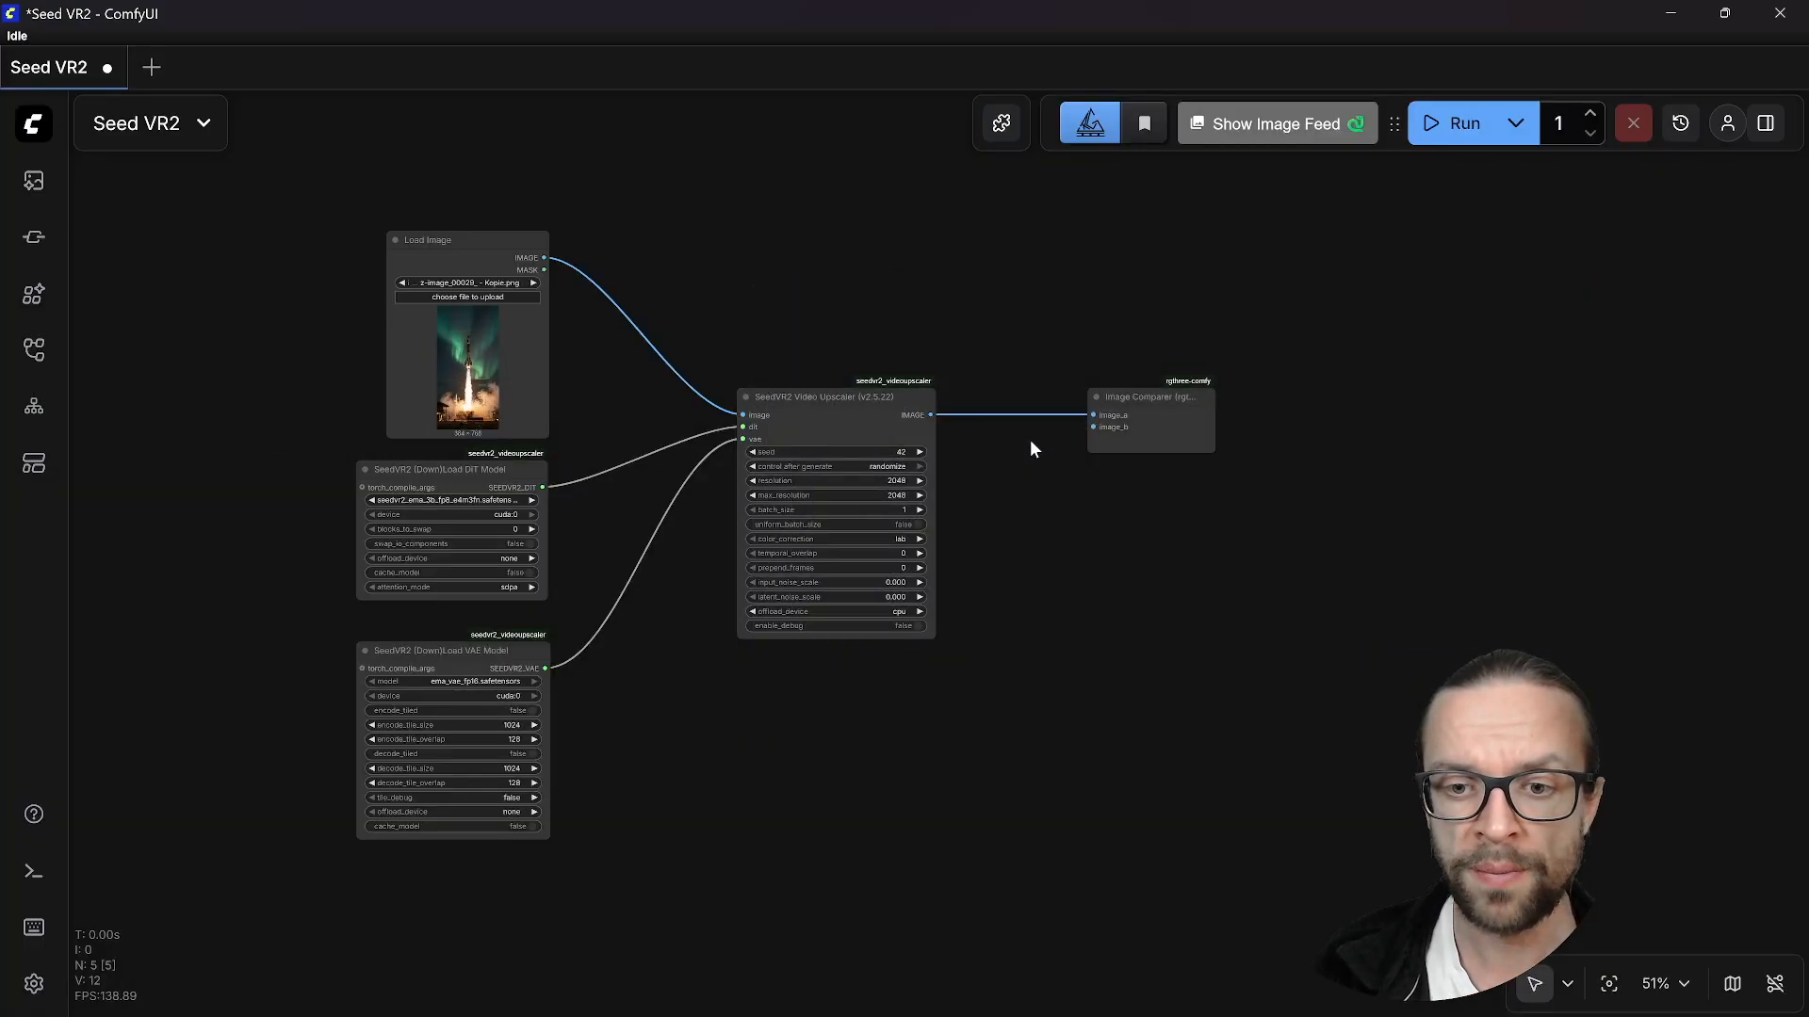
pyautogui.moveTo(1033, 398)
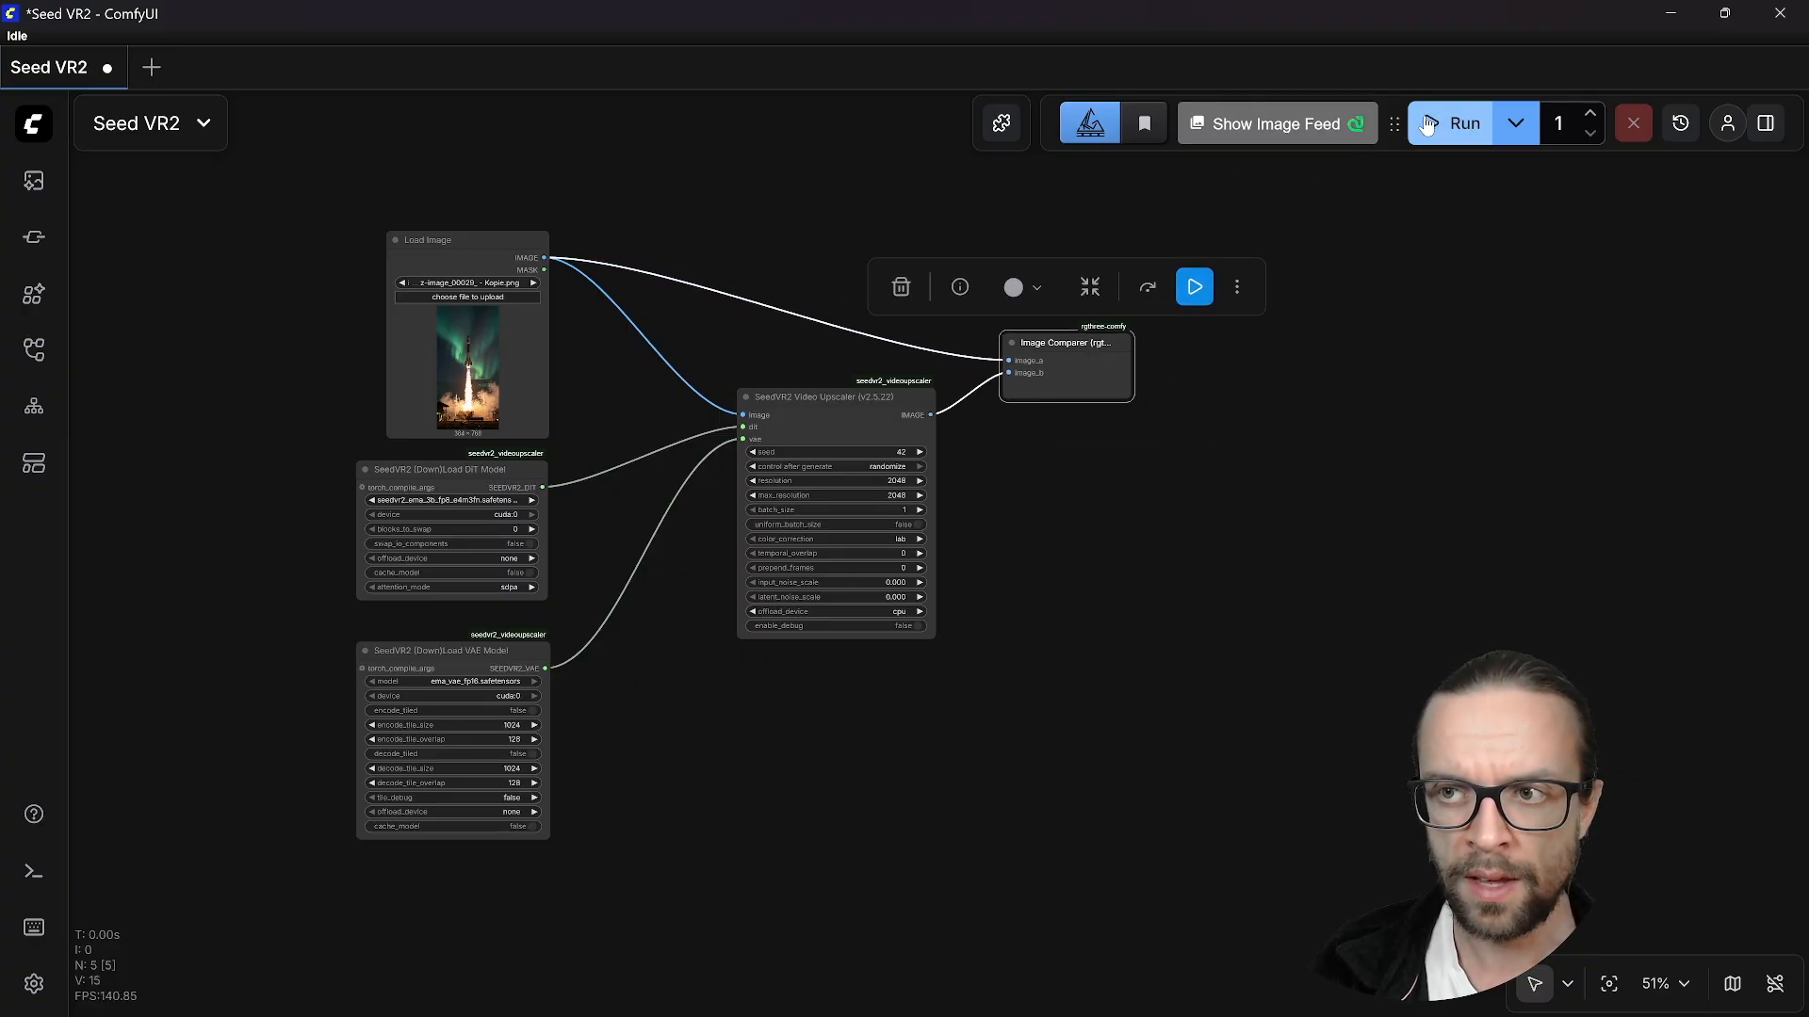
pyautogui.click(1451, 124)
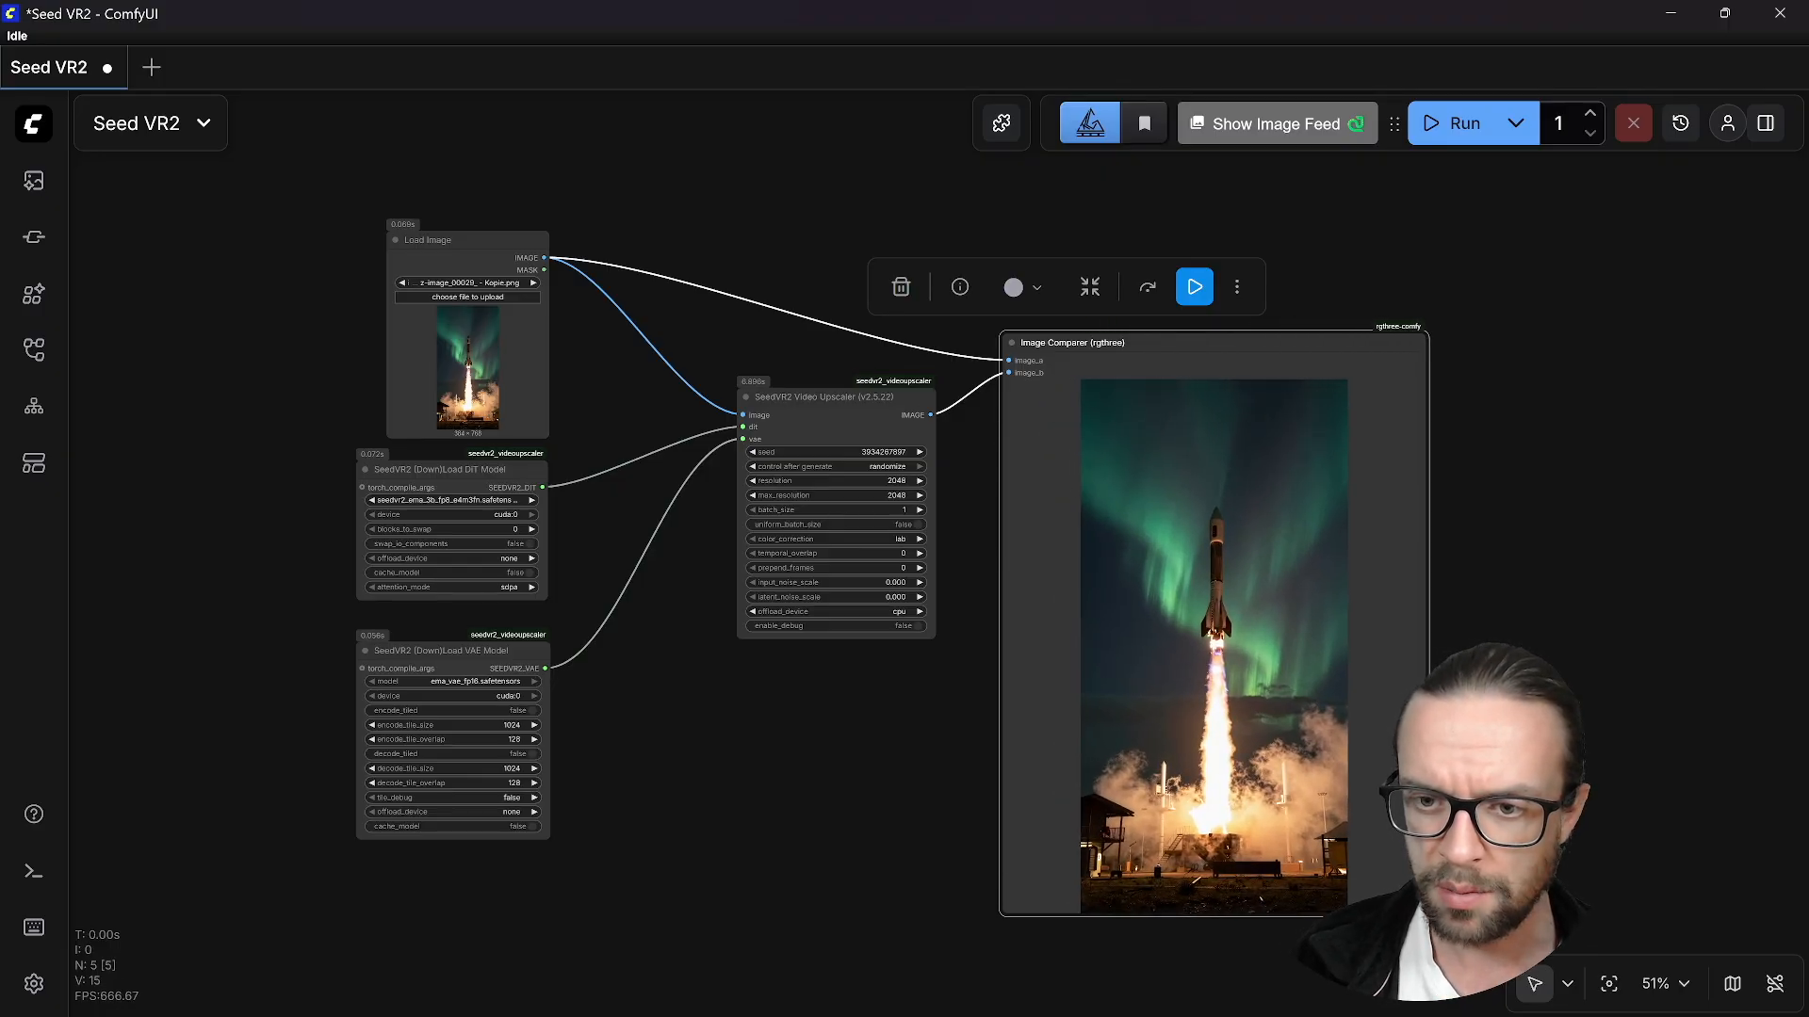
pyautogui.moveTo(1115, 726)
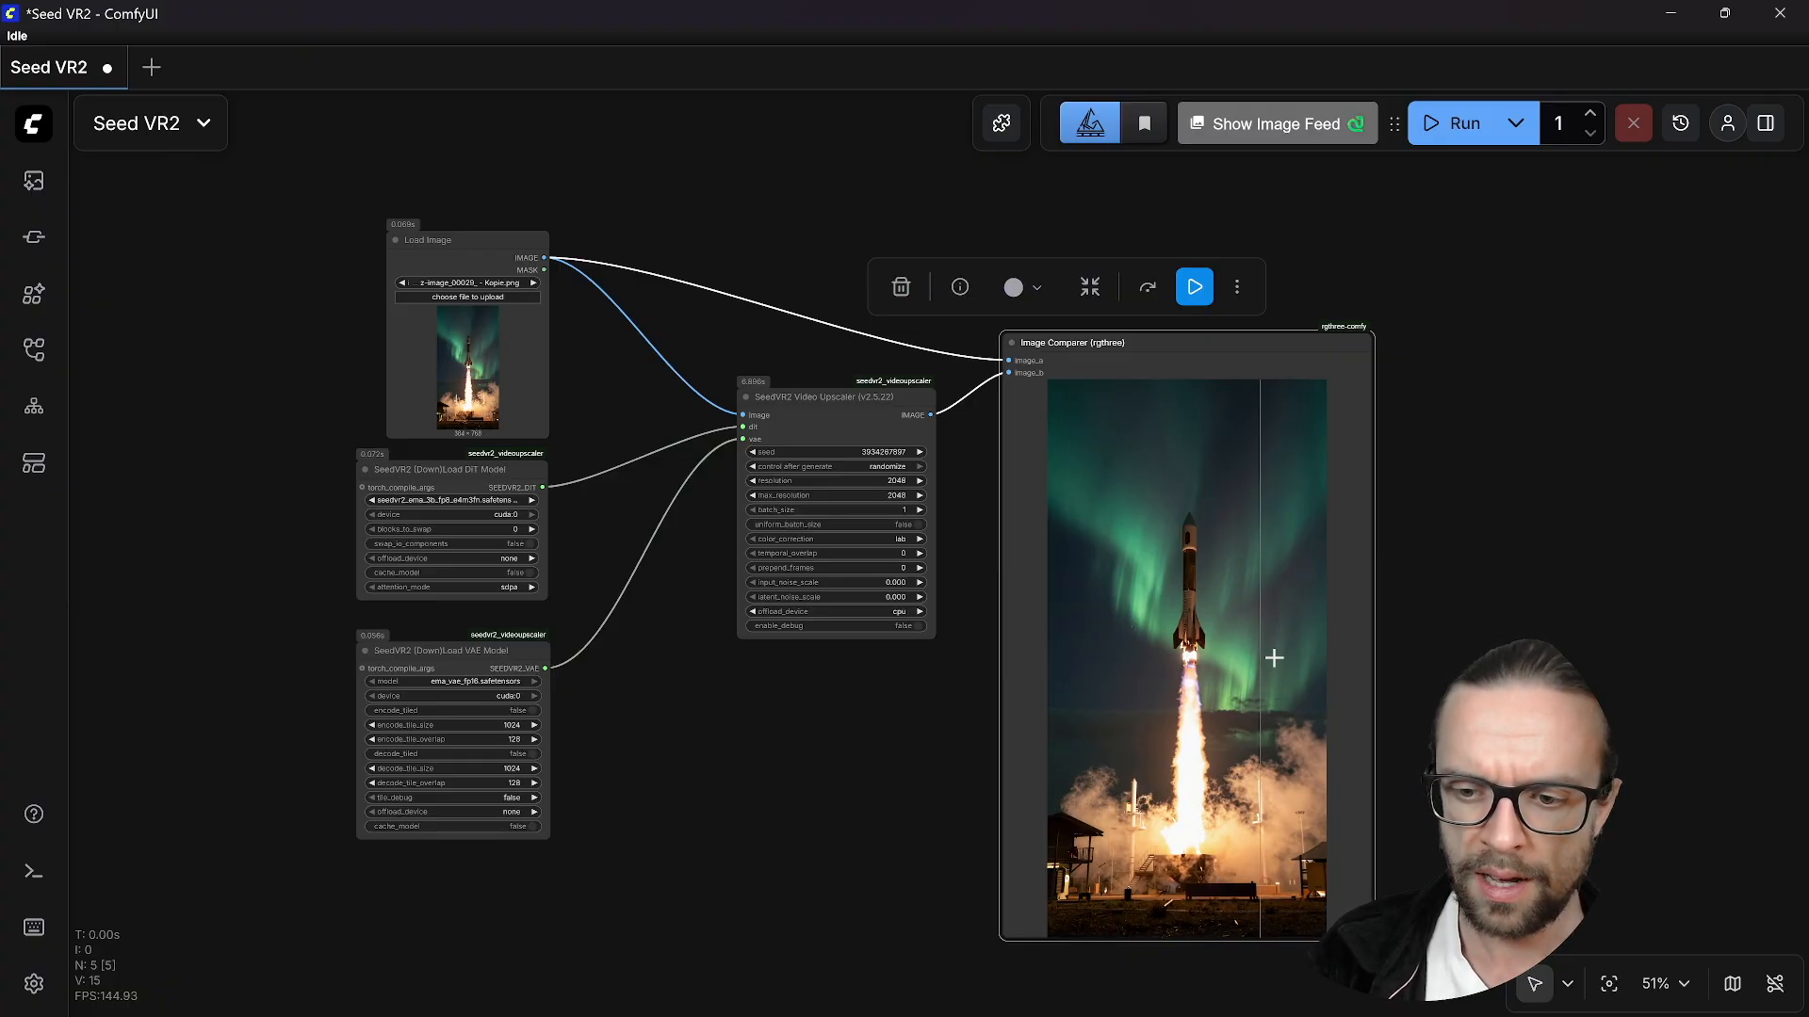
pyautogui.scroll(3)
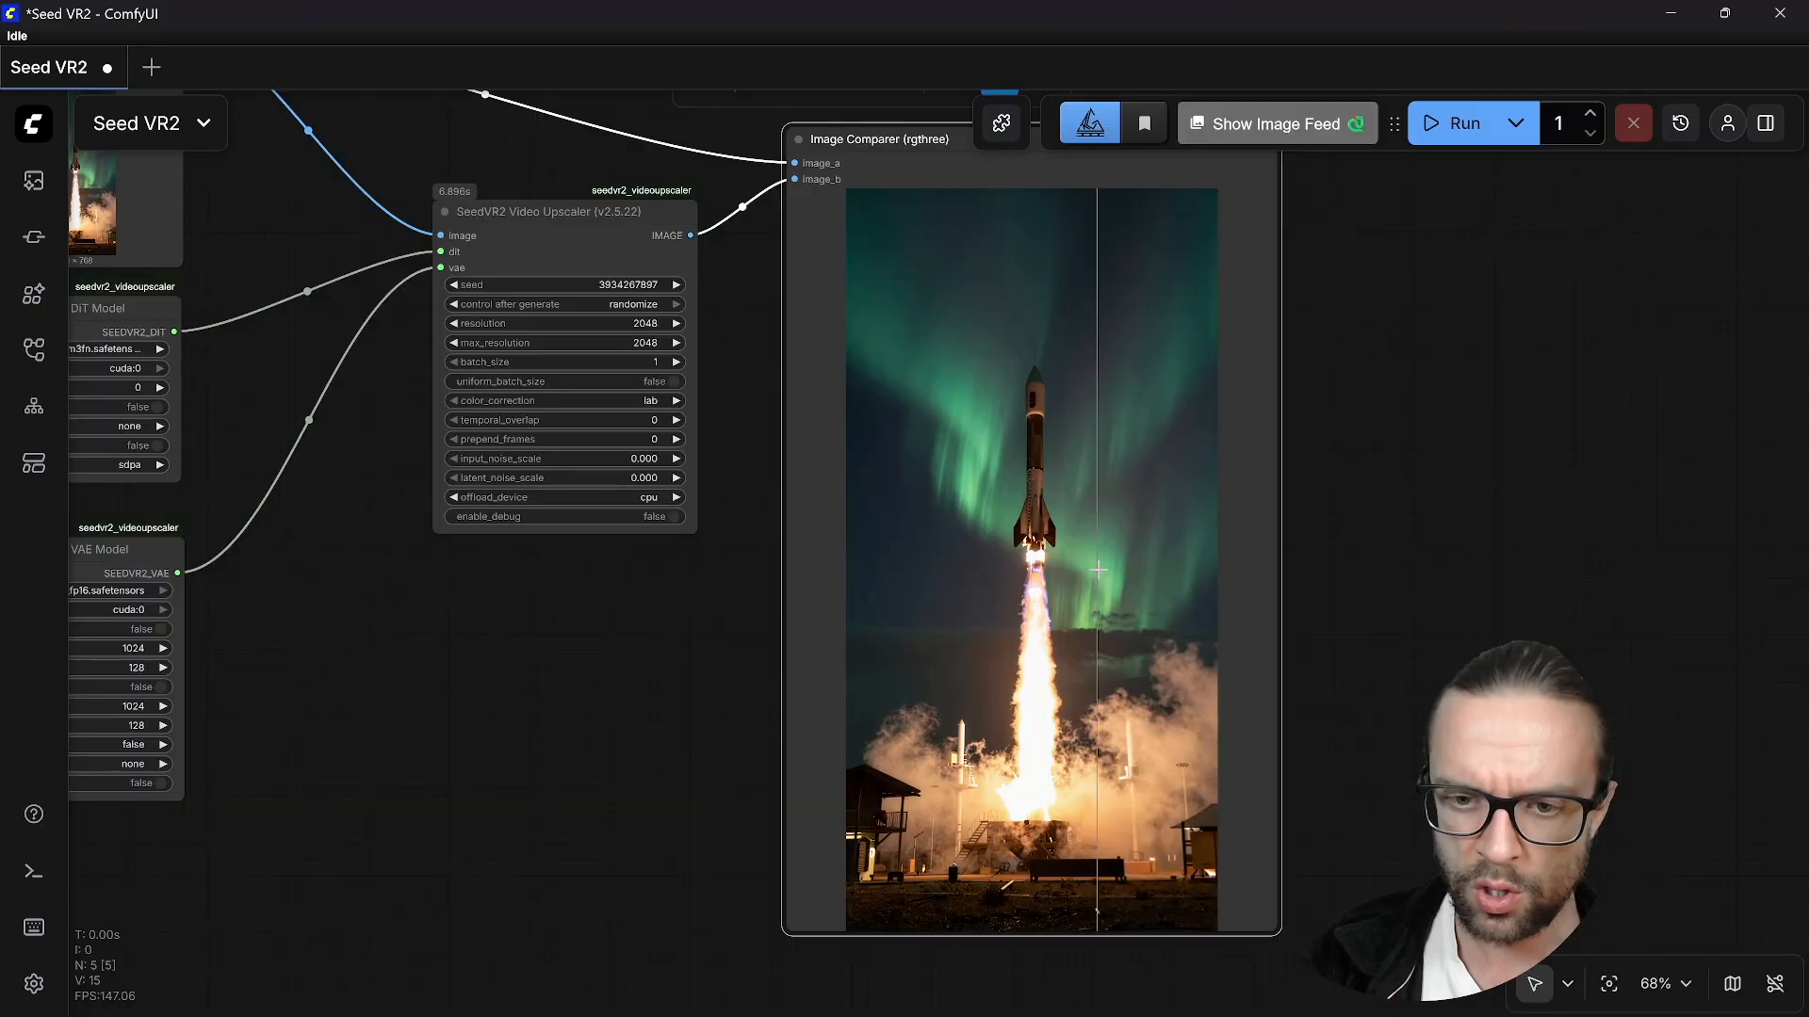
pyautogui.scroll(3)
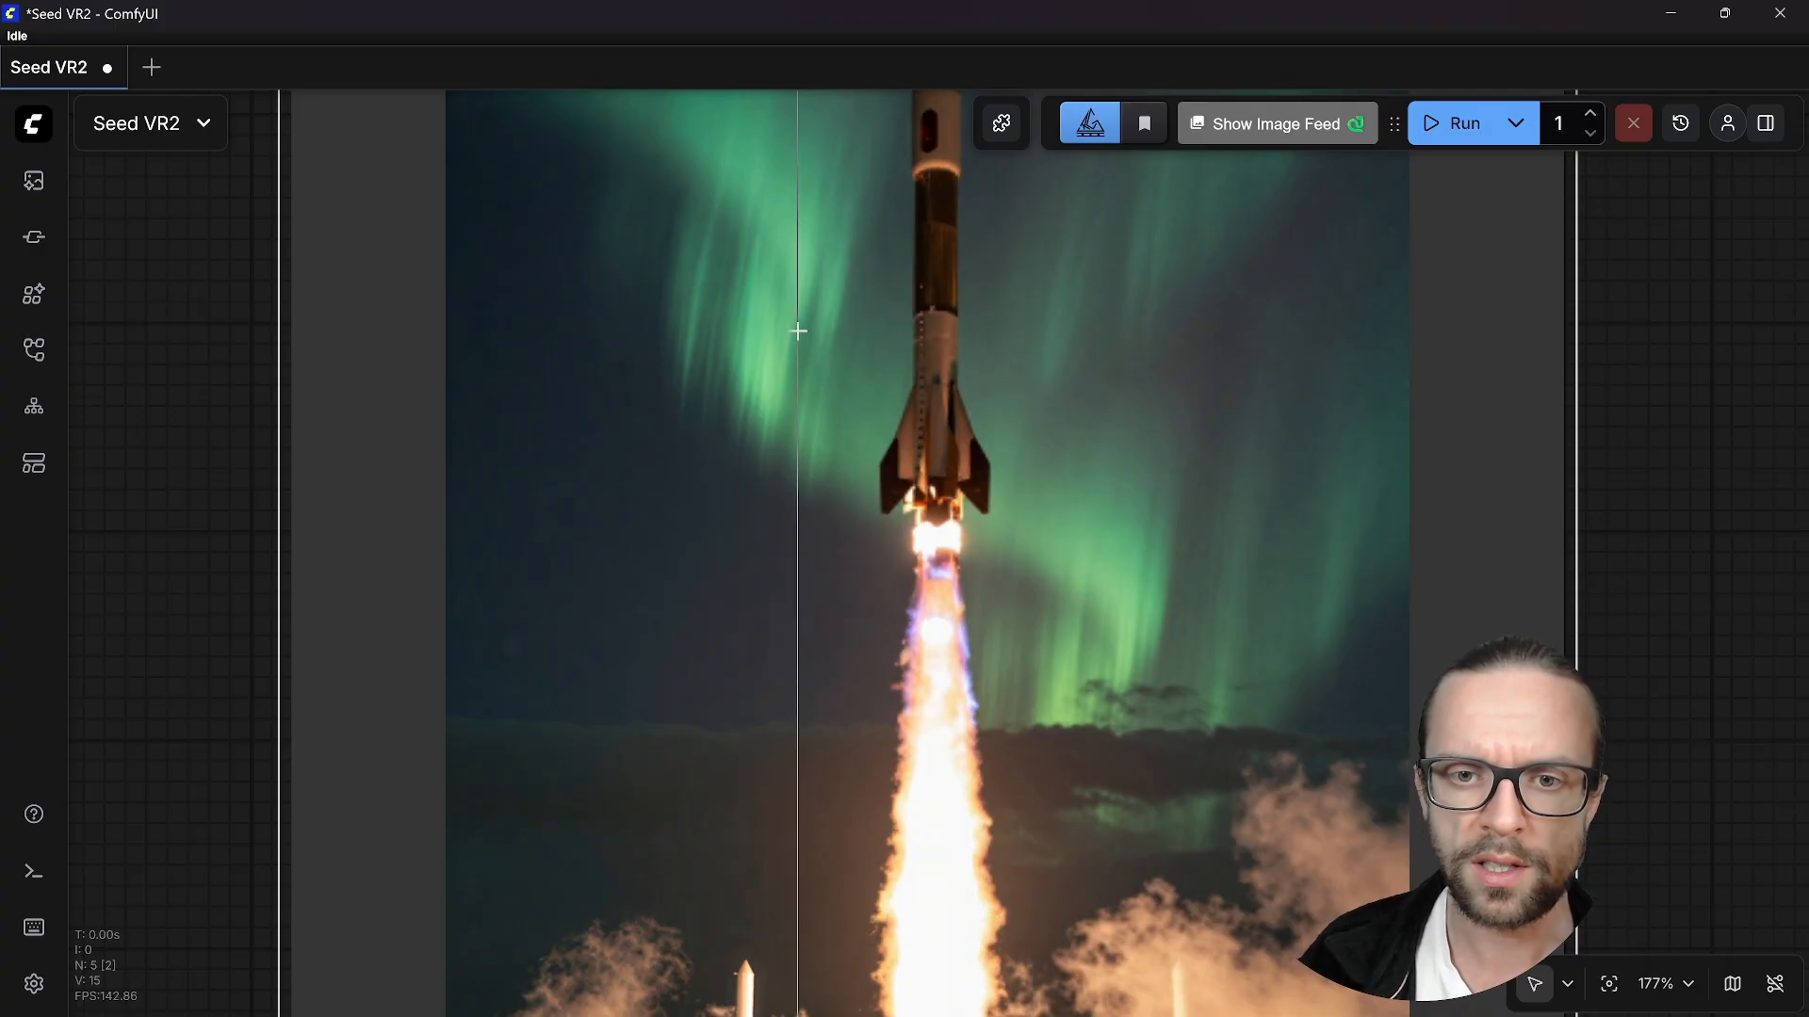
pyautogui.moveTo(884, 394)
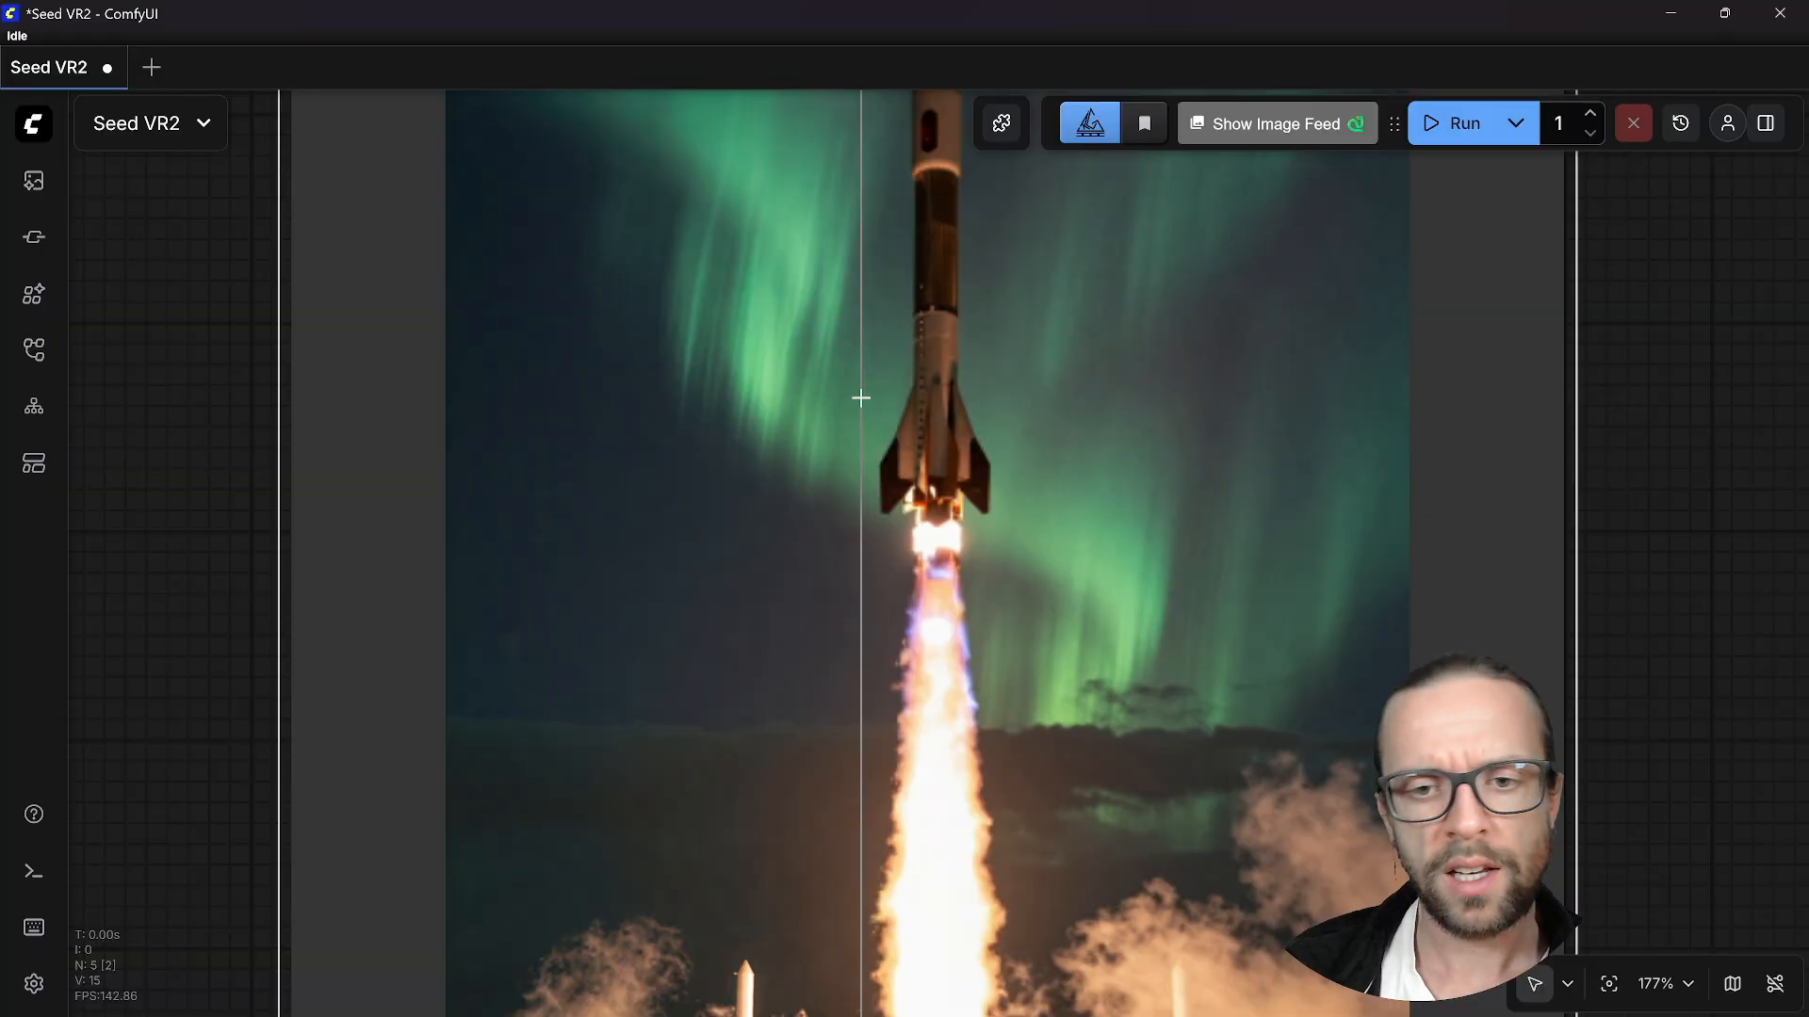
pyautogui.moveTo(849, 324)
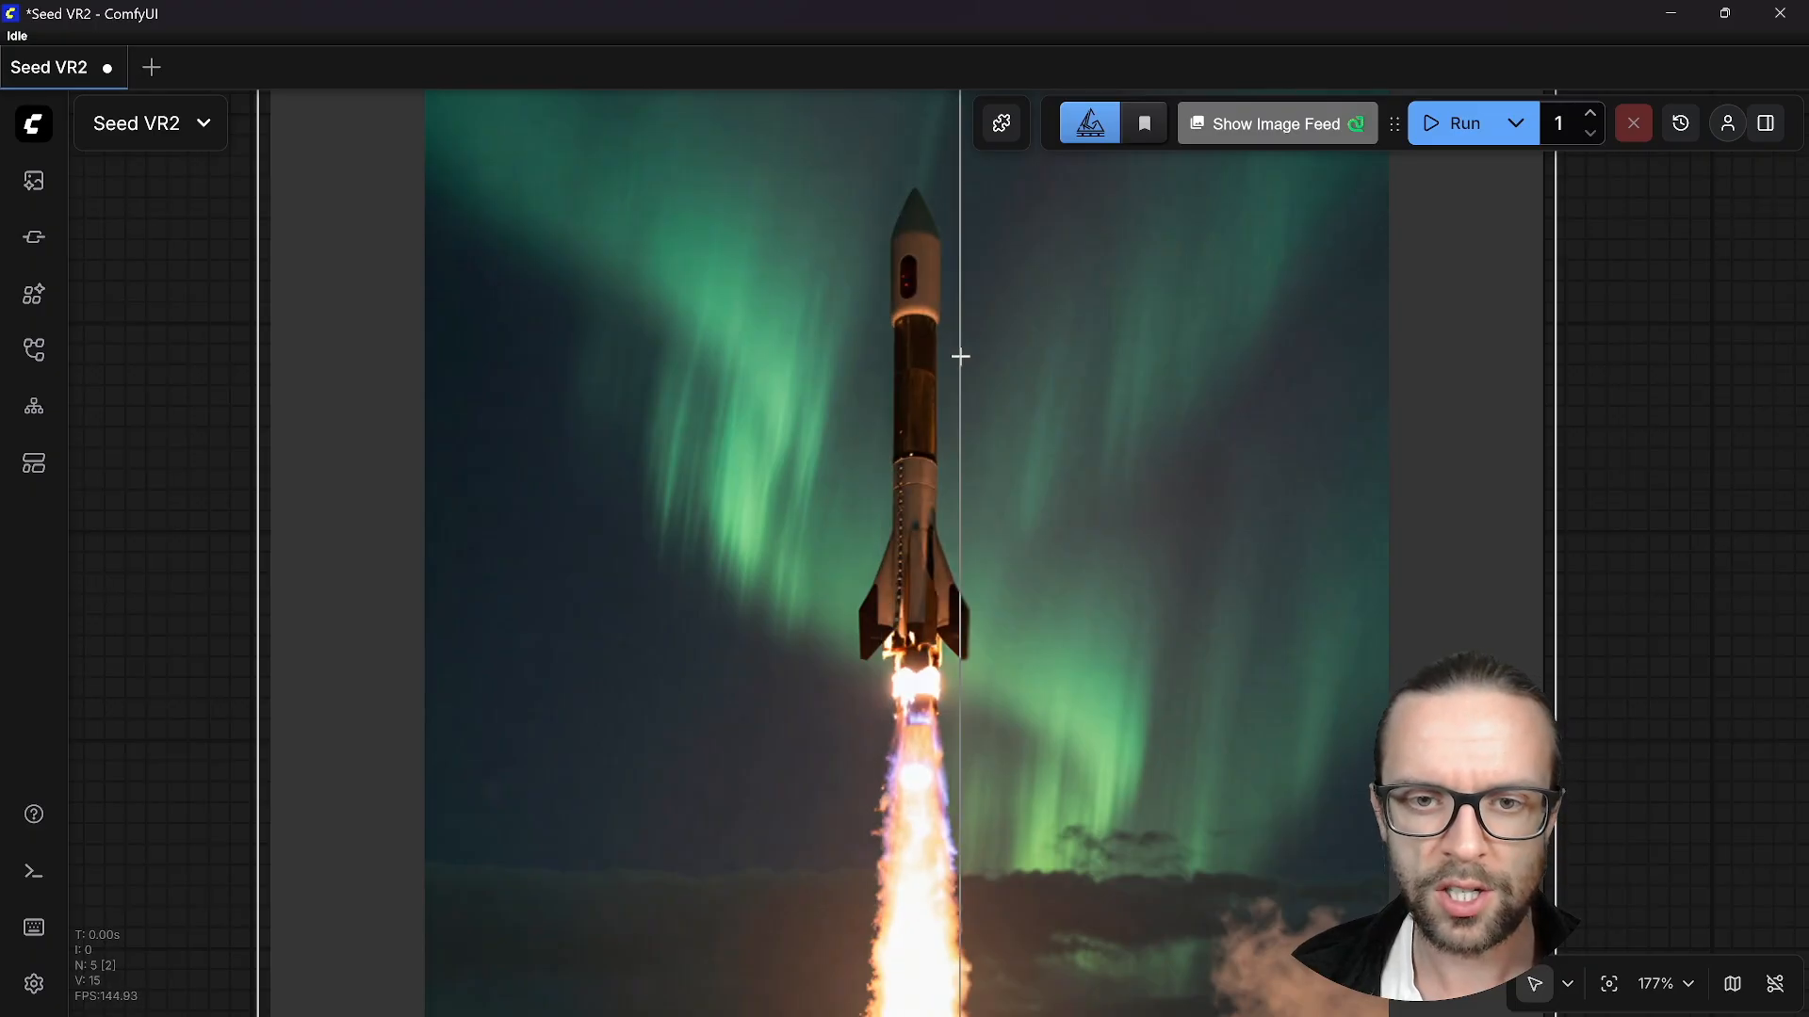
pyautogui.moveTo(852, 576)
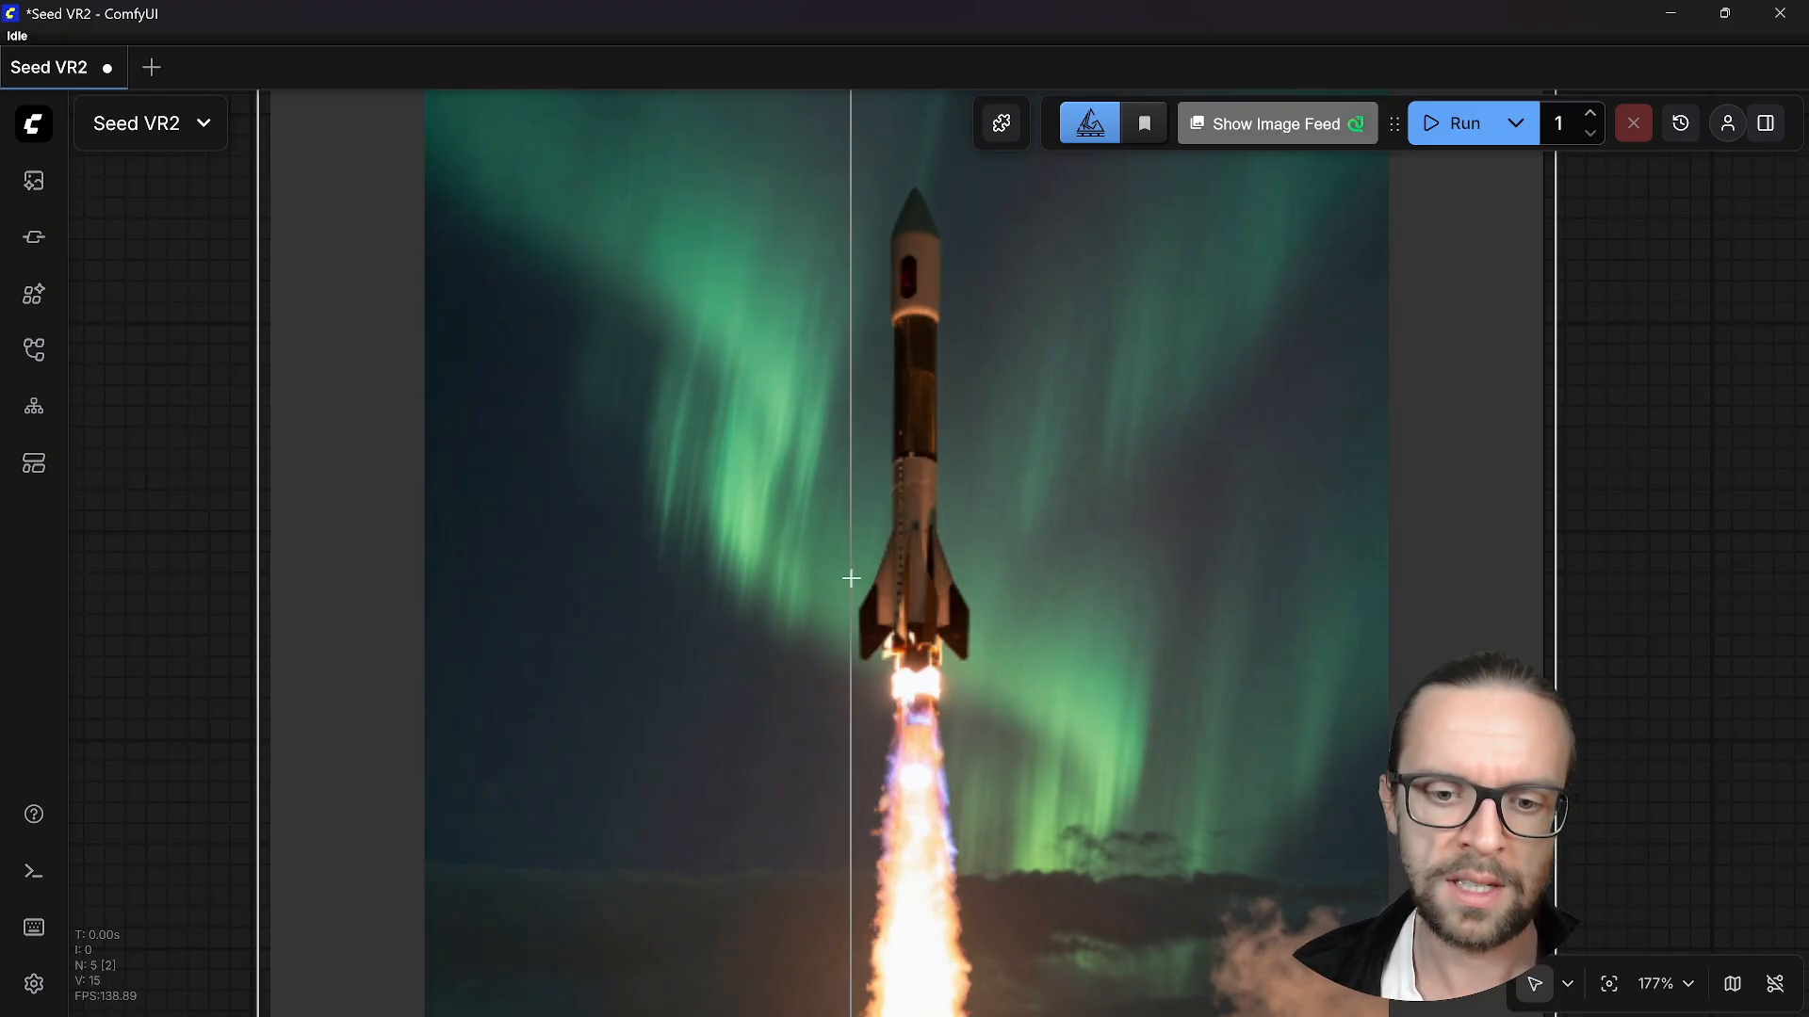
pyautogui.moveTo(824, 609)
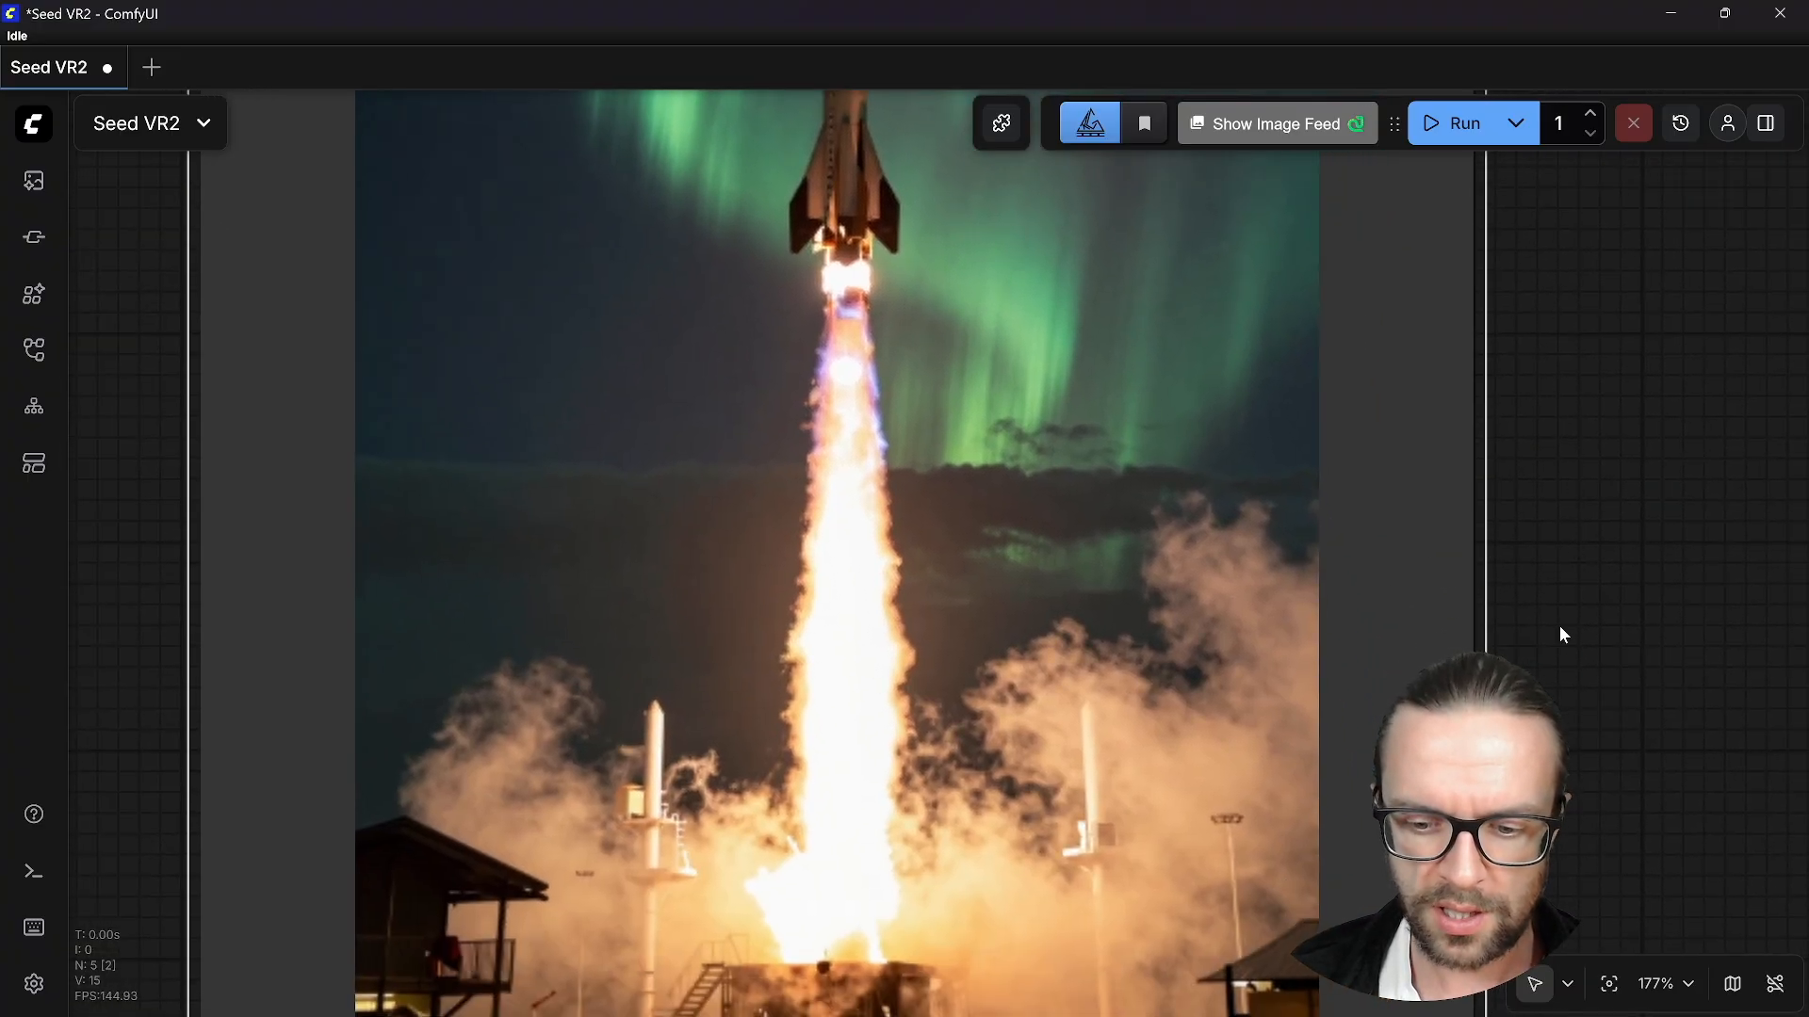
pyautogui.scroll(-3)
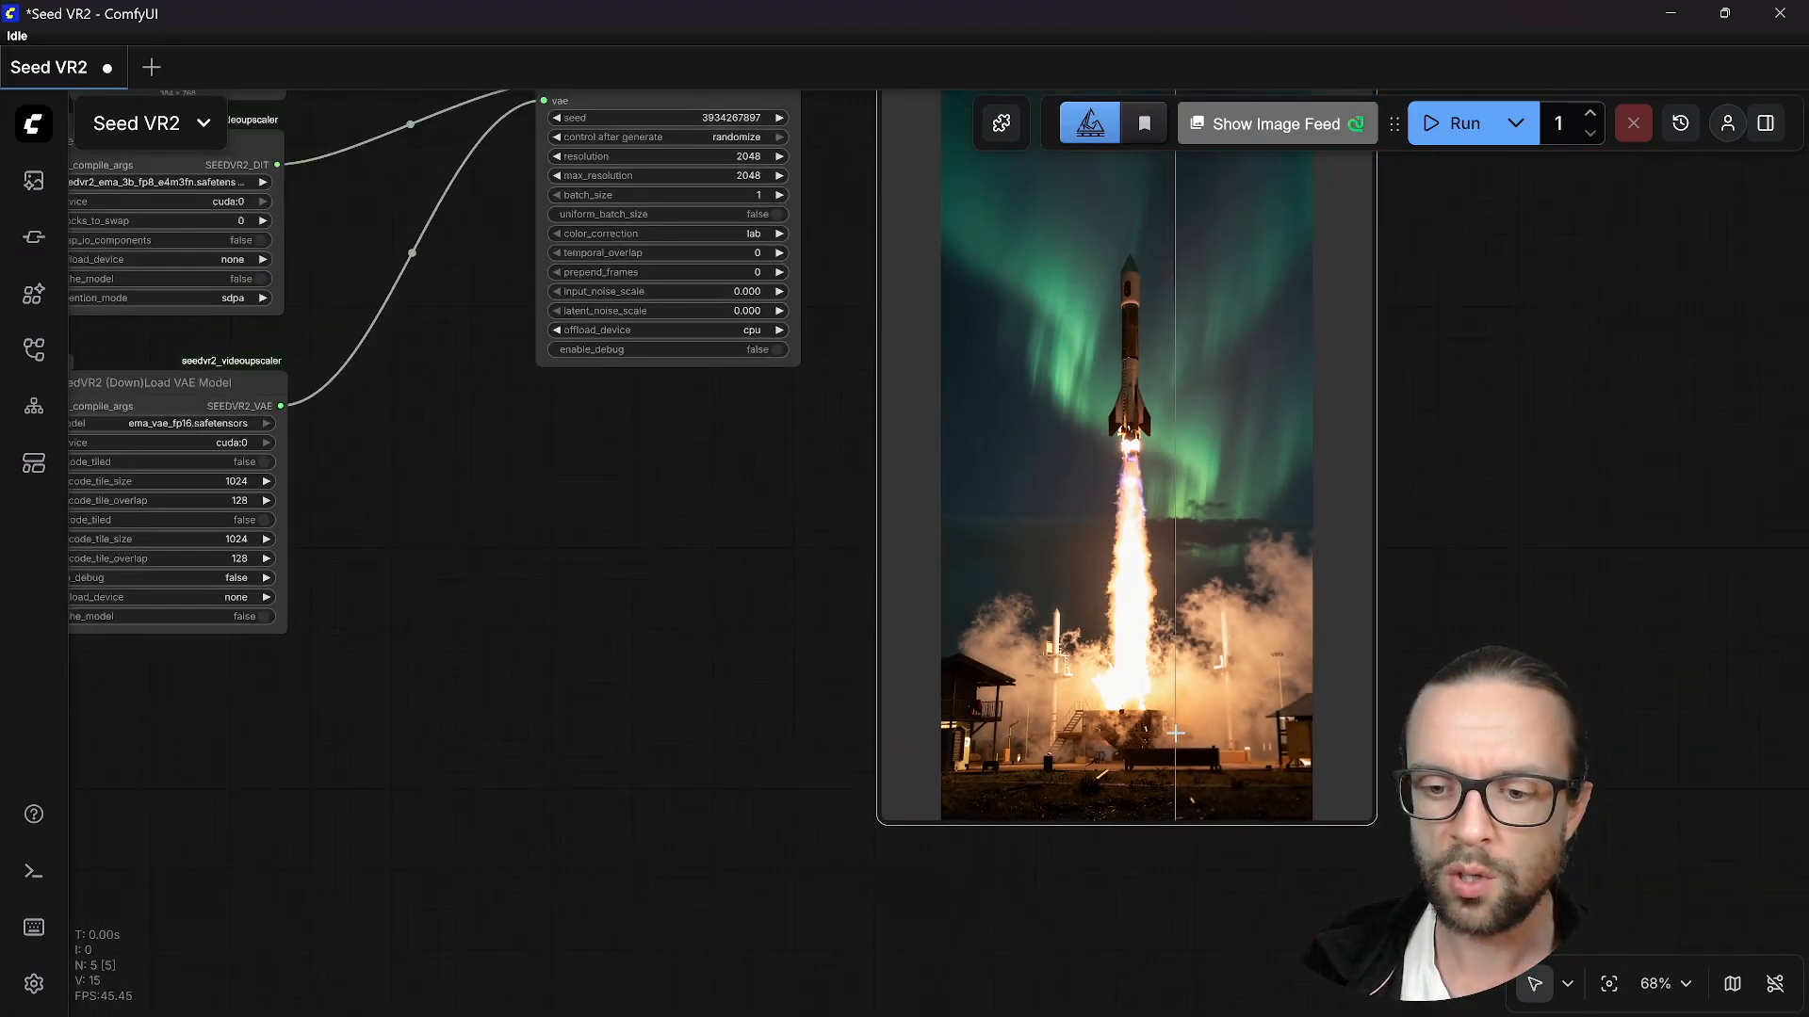
pyautogui.scroll(-3)
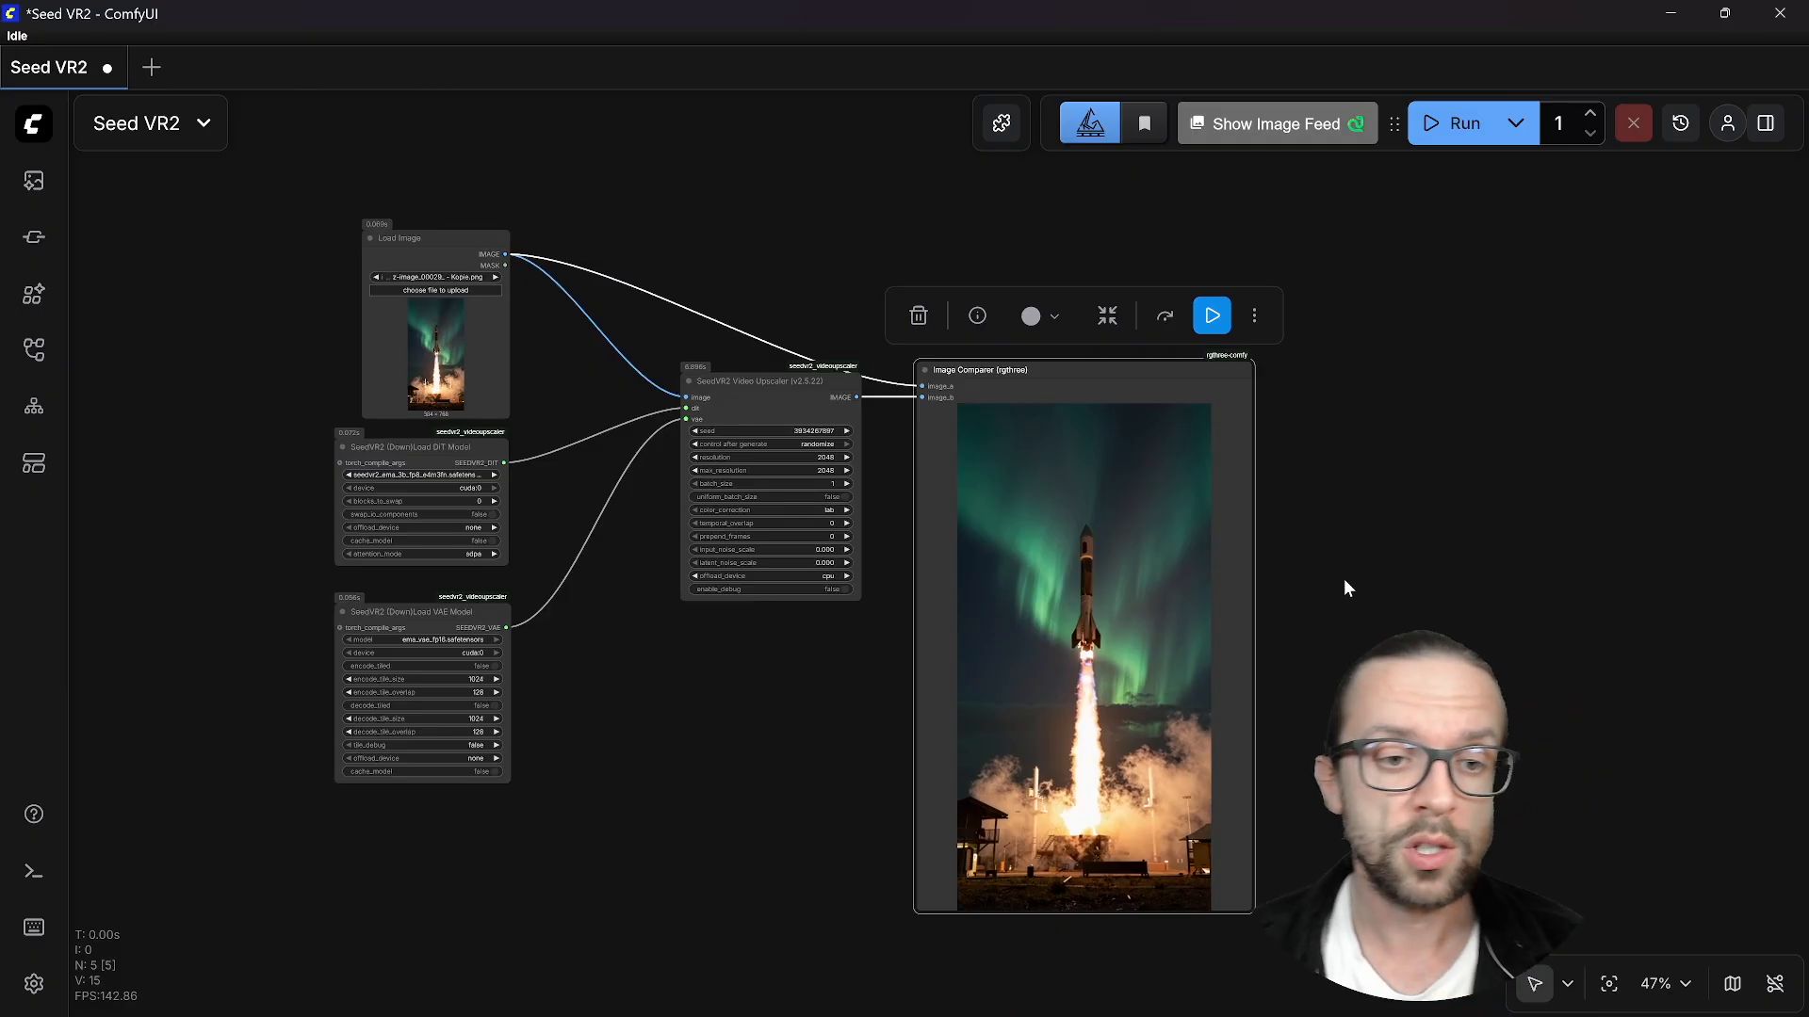